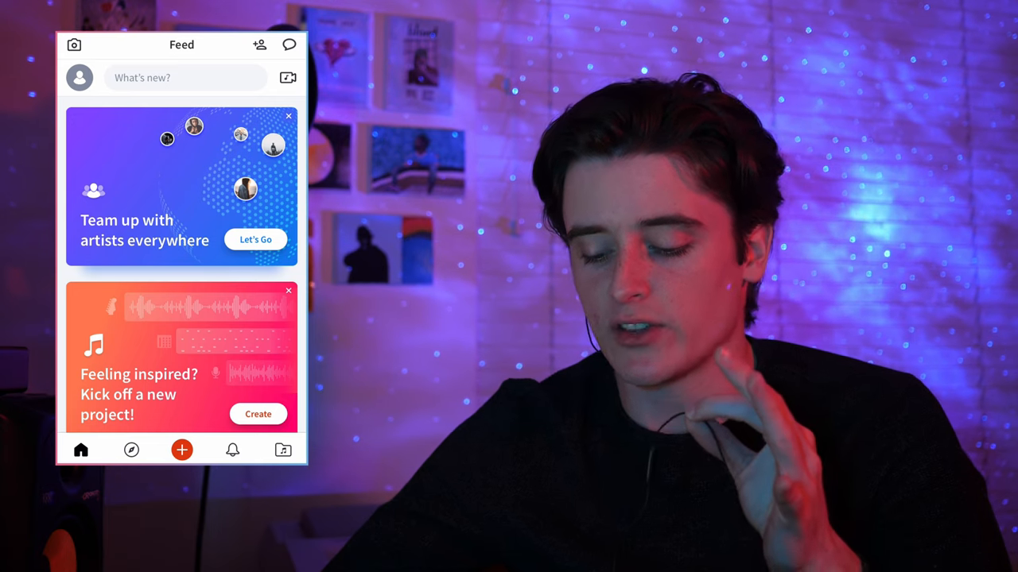
- Start a new BandLab project from the Create button, landing on an empty Track 1
{"action": "left_click", "coordinate": [181, 450]}
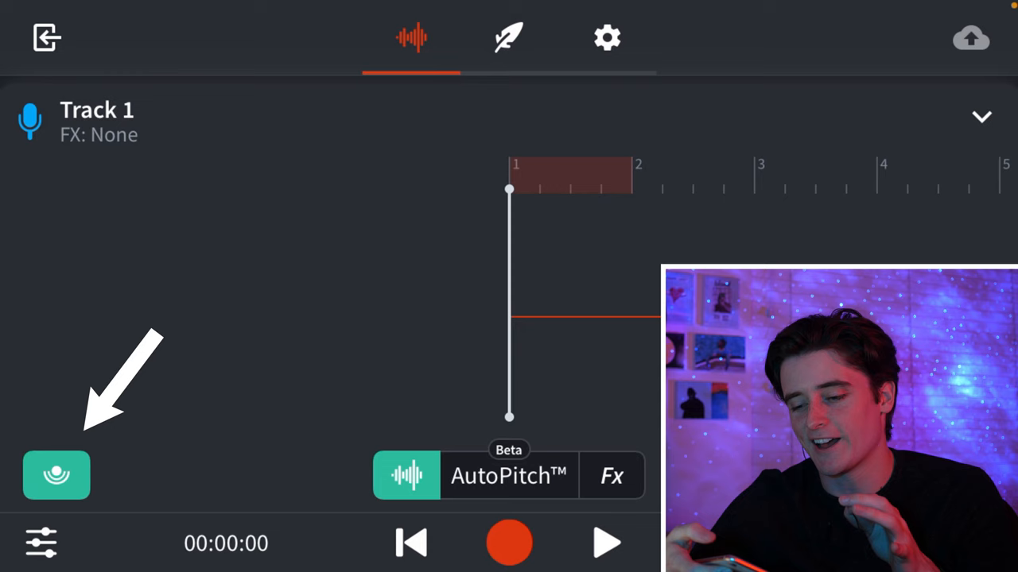
- Lower the project tempo from 120 to 115 BPM in the settings
{"action": "left_click", "coordinate": [607, 38]}
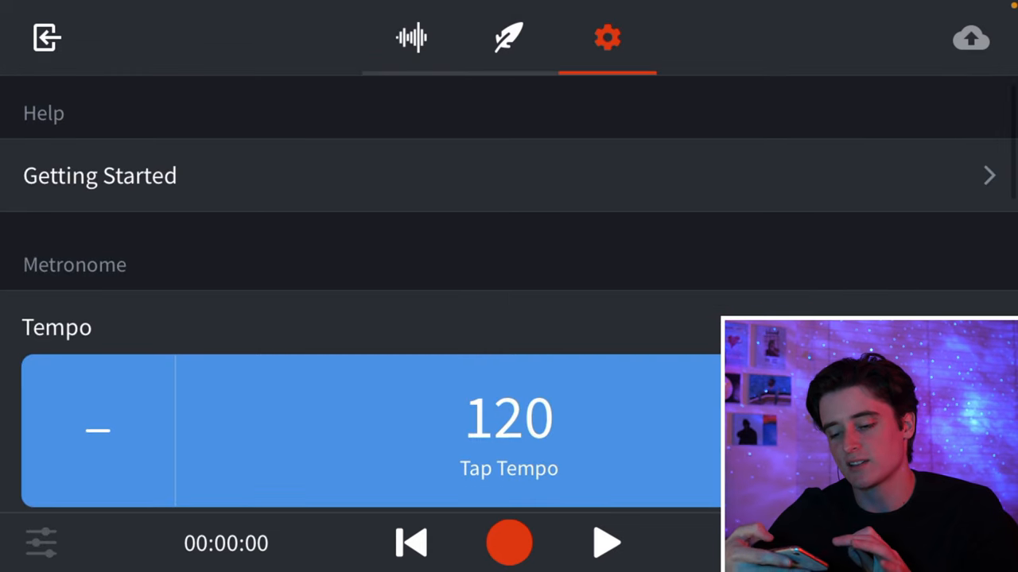
{"action": "left_click", "coordinate": [97, 429]}
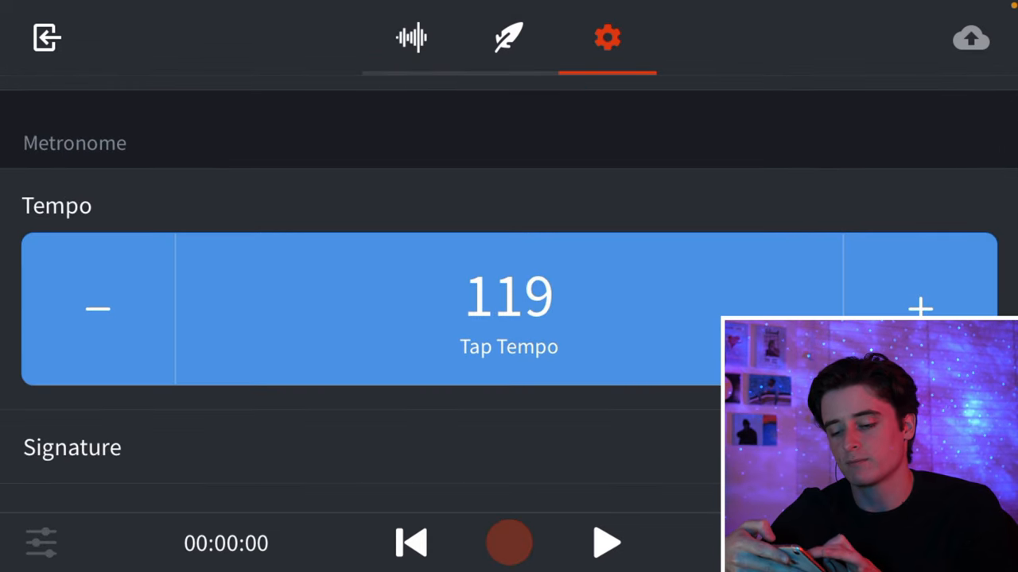
{"action": "left_click", "coordinate": [97, 308]}
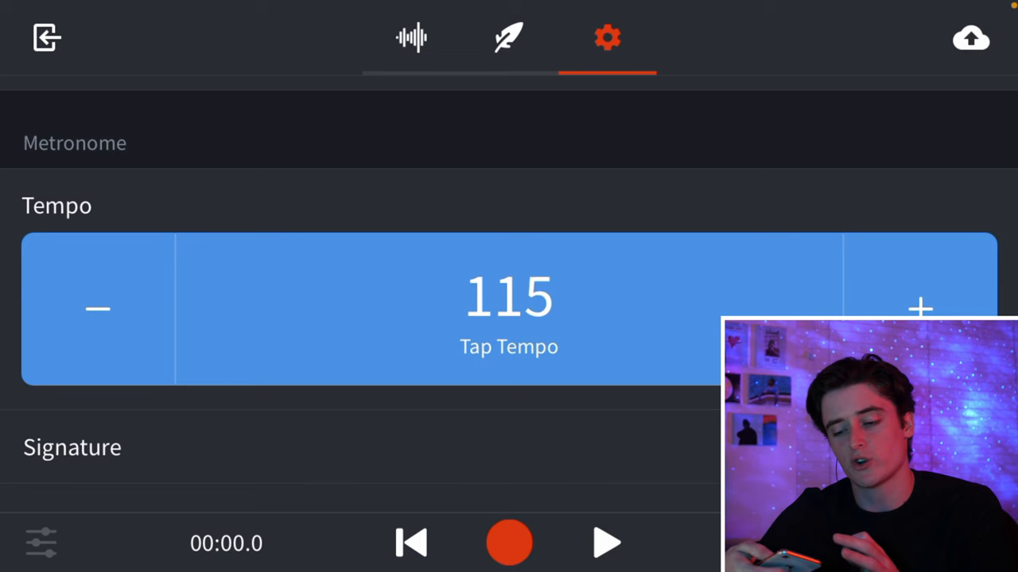
- Return to the Track 1 recording view with the playhead at the start
{"action": "left_click", "coordinate": [410, 38]}
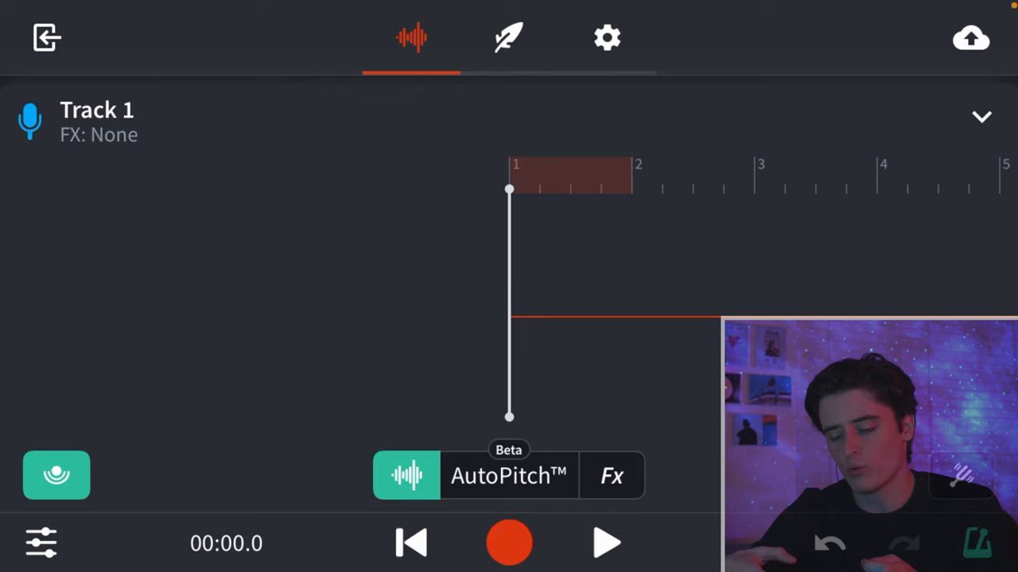
{"action": "left_click", "coordinate": [606, 544]}
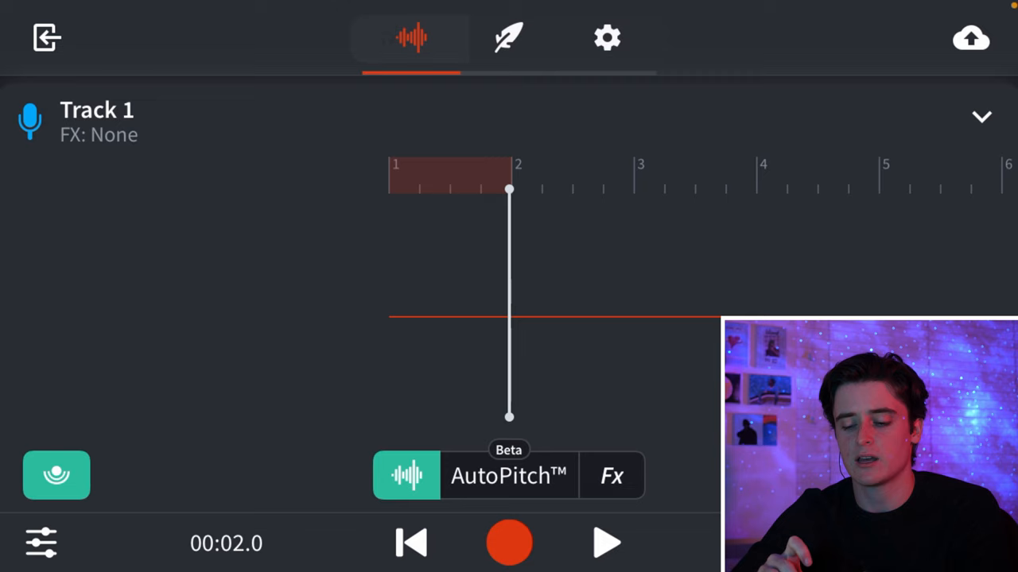
{"action": "left_click", "coordinate": [411, 38]}
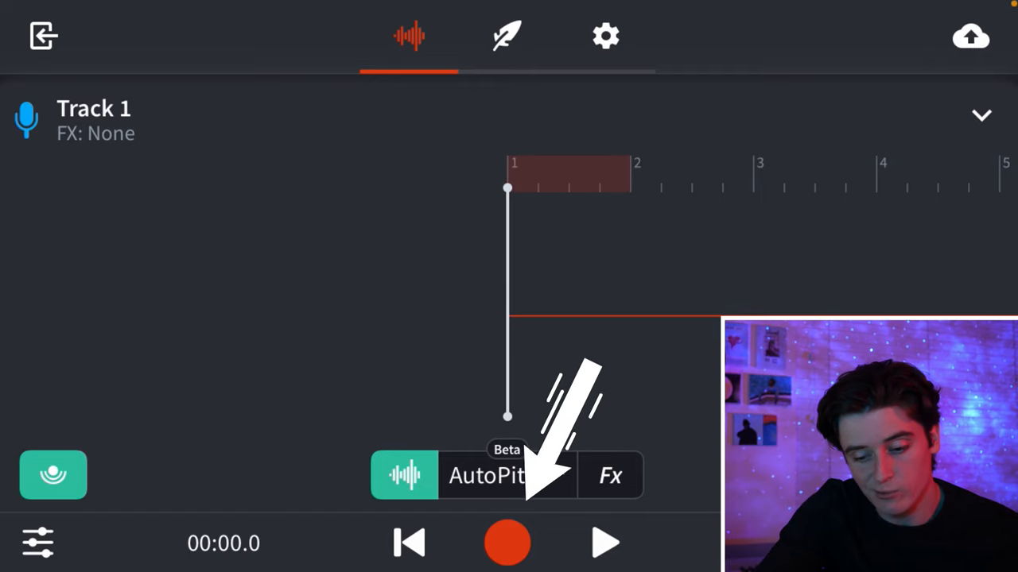
- Record a rhythm guitar take of about 23 seconds onto Track 1
{"action": "left_click", "coordinate": [507, 543]}
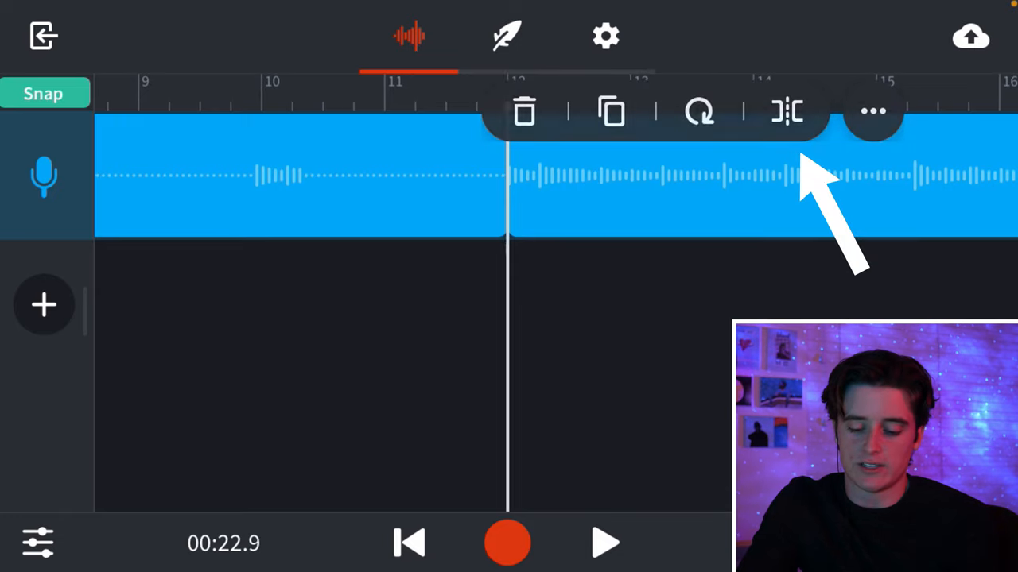
- Split off the clip's opening, align its start to bar 1, and return to Track 1's view
{"action": "left_click", "coordinate": [787, 111]}
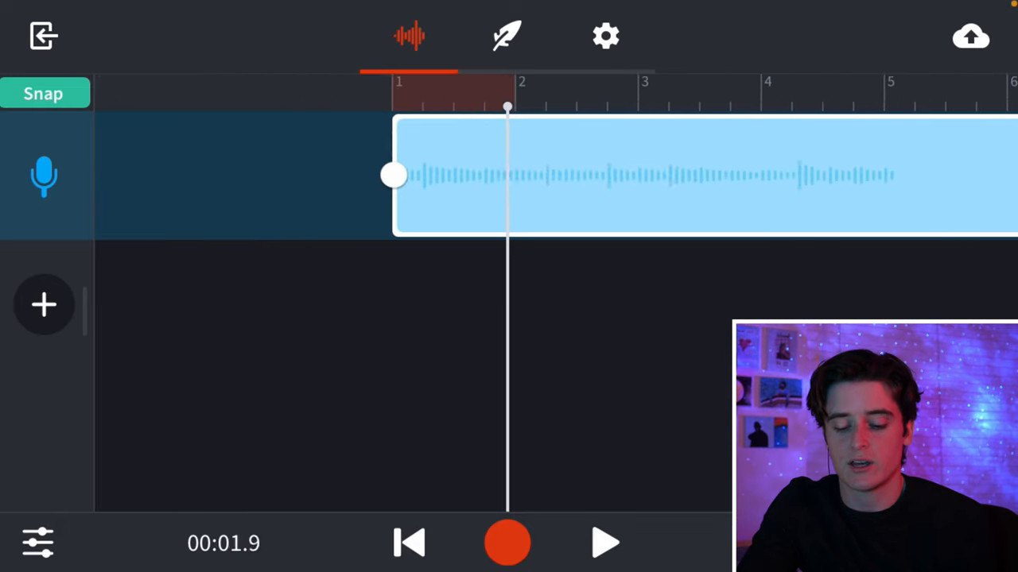
{"action": "left_click", "coordinate": [604, 544]}
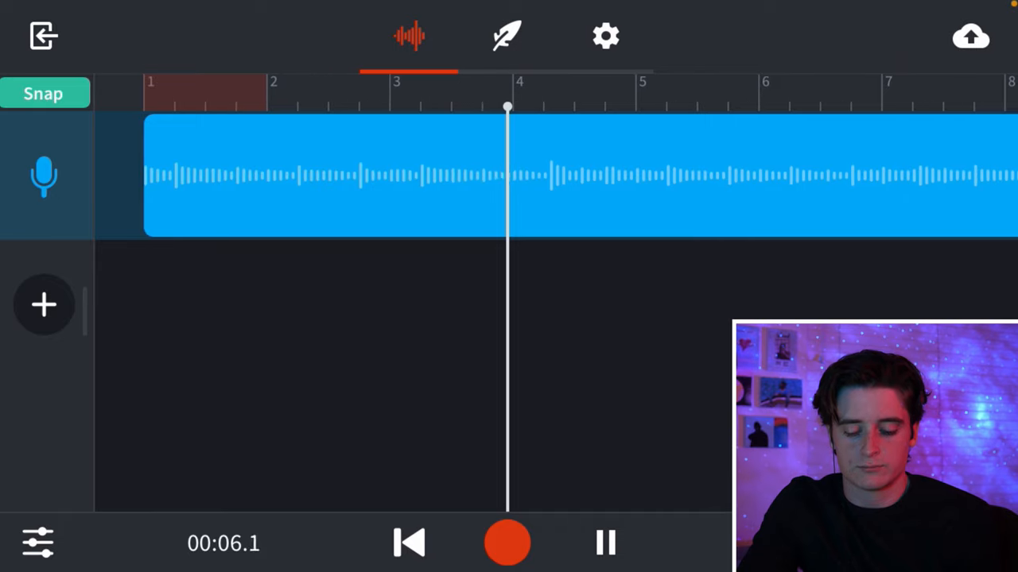
{"action": "left_click", "coordinate": [318, 175]}
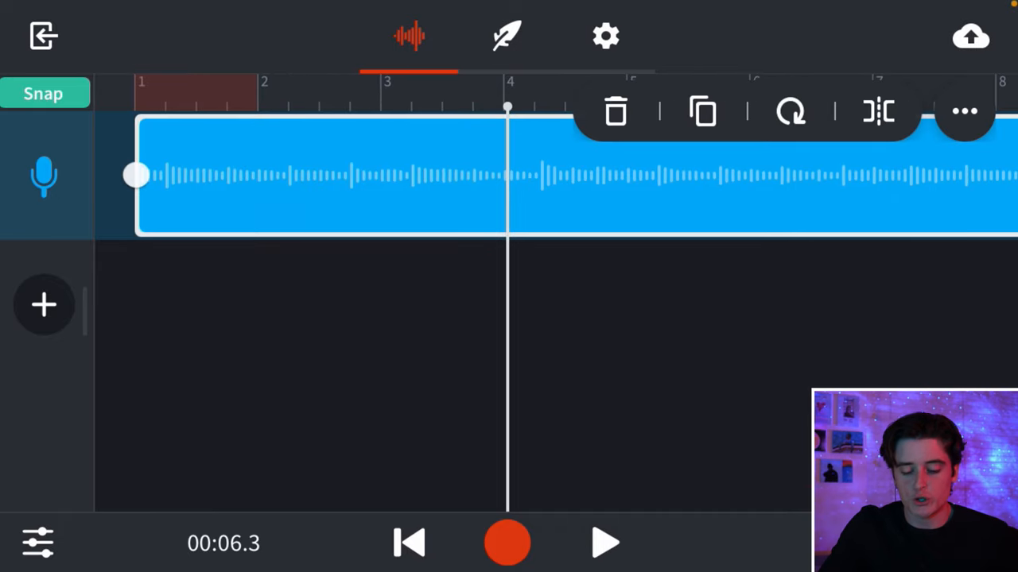
{"action": "left_click", "coordinate": [963, 111]}
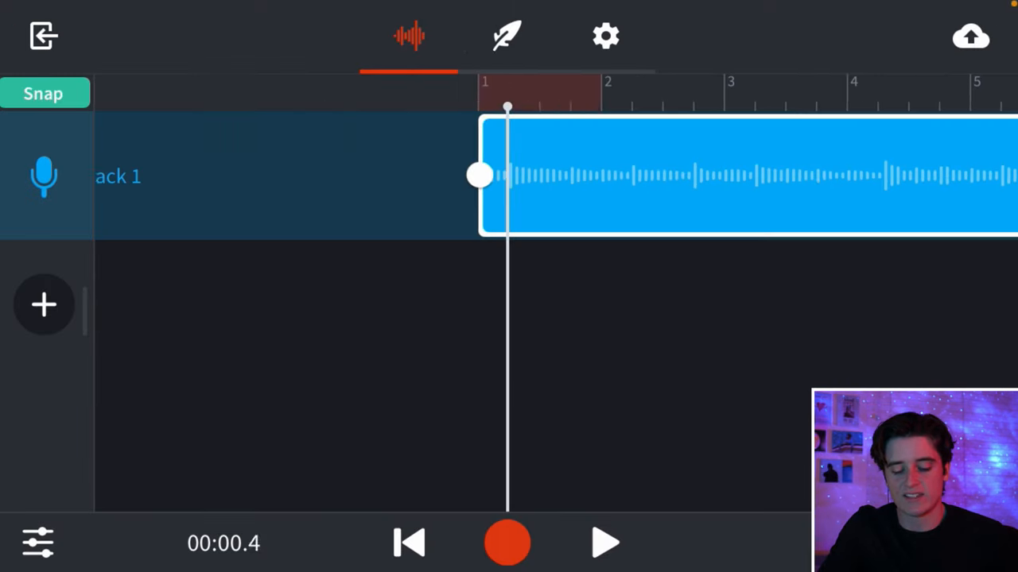
{"action": "left_click", "coordinate": [605, 543]}
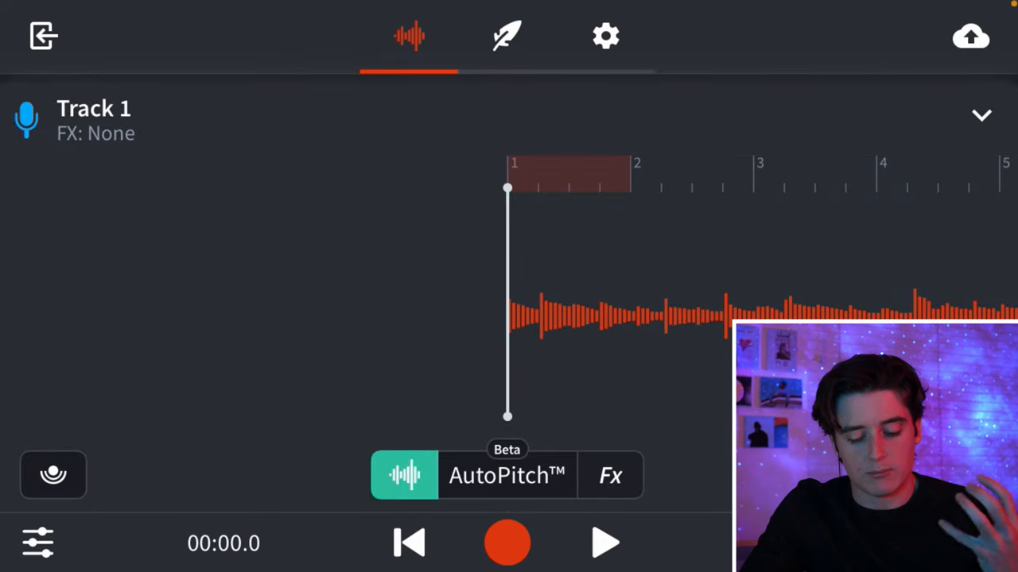
- Add a BL 1176 compressor to Track 1 with 4:1 ratio and 6.8 dB input
{"action": "left_click", "coordinate": [611, 476]}
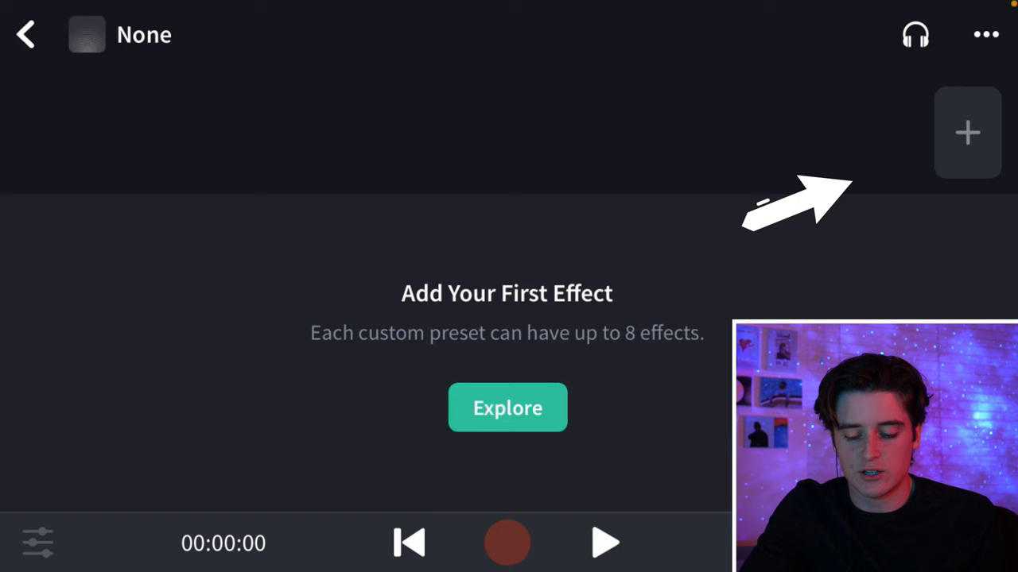
{"action": "left_click", "coordinate": [967, 133]}
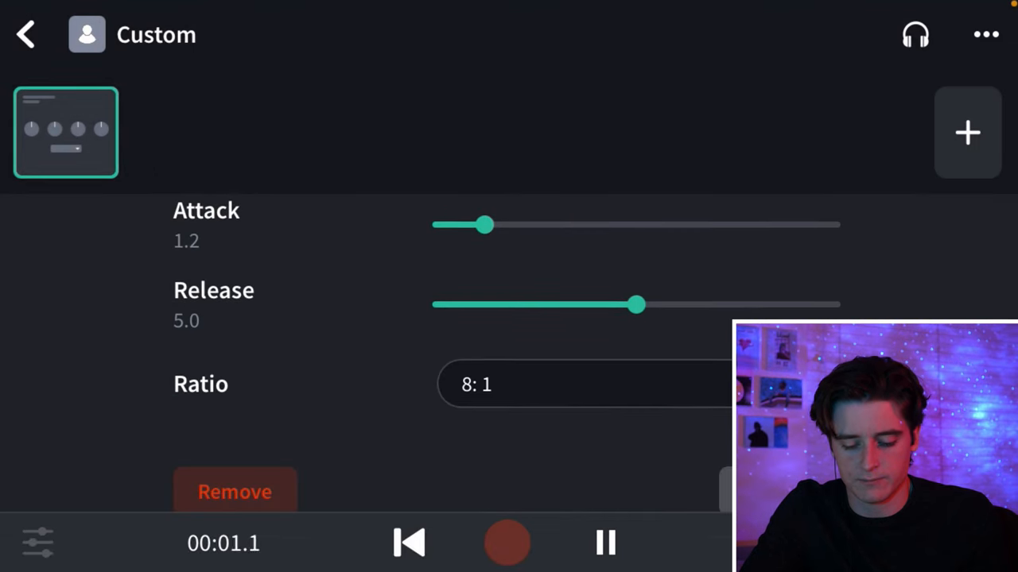
{"action": "left_click", "coordinate": [585, 383]}
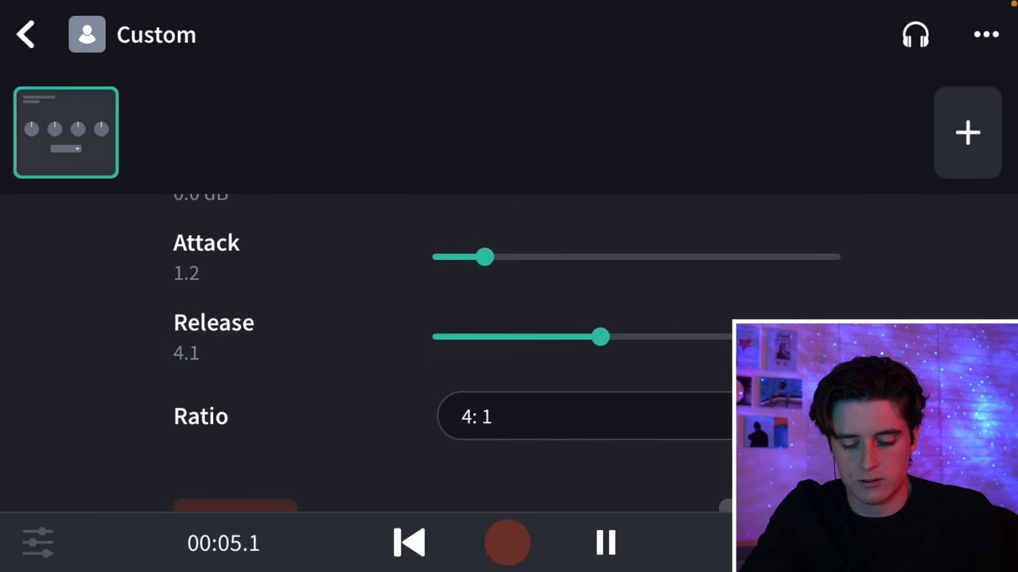
{"action": "scroll", "scroll_direction": "up", "scroll_amount": 3}
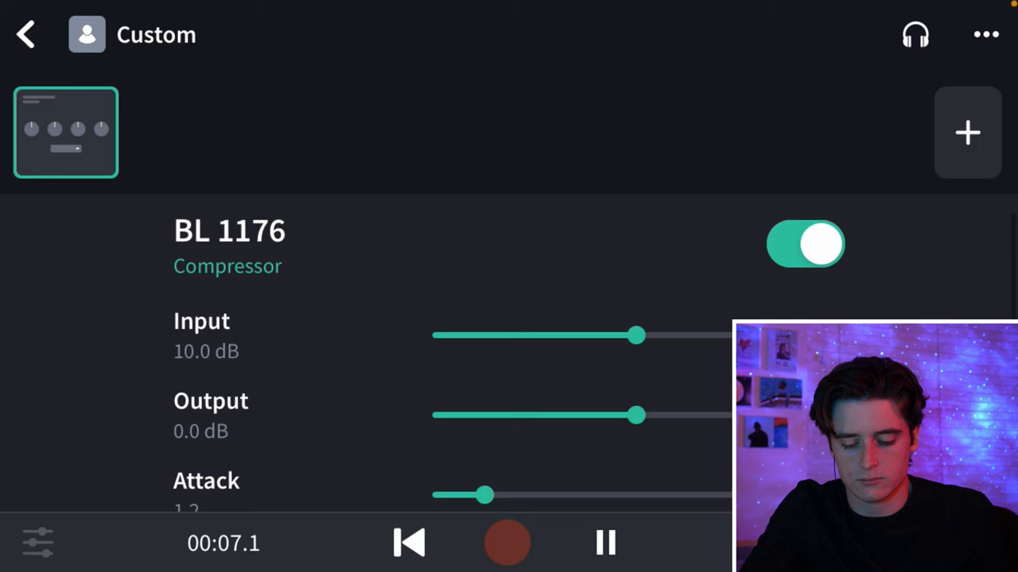
{"action": "left_click_drag", "start_coordinate": [636, 334], "coordinate": [575, 334]}
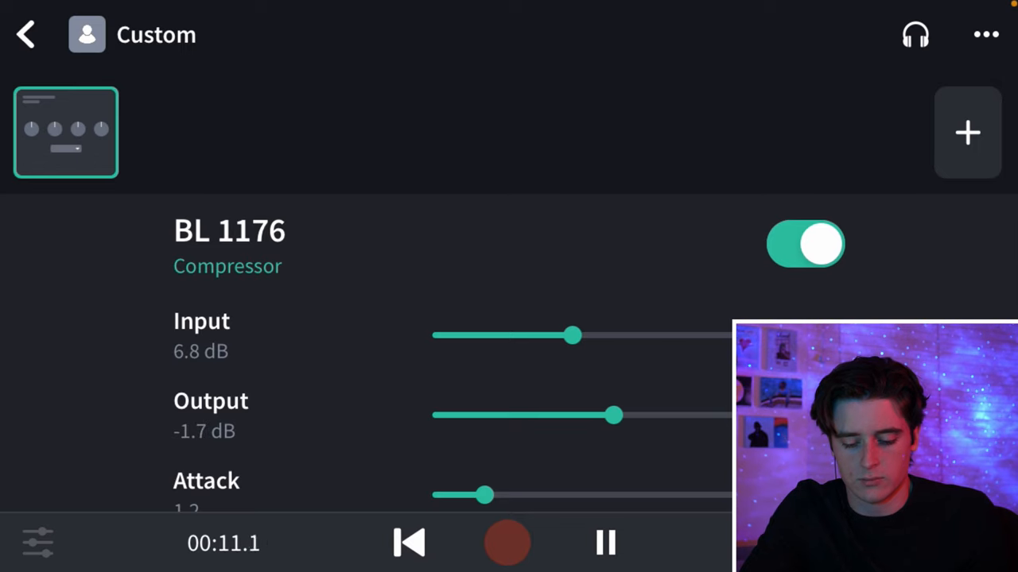
{"action": "left_click", "coordinate": [967, 132]}
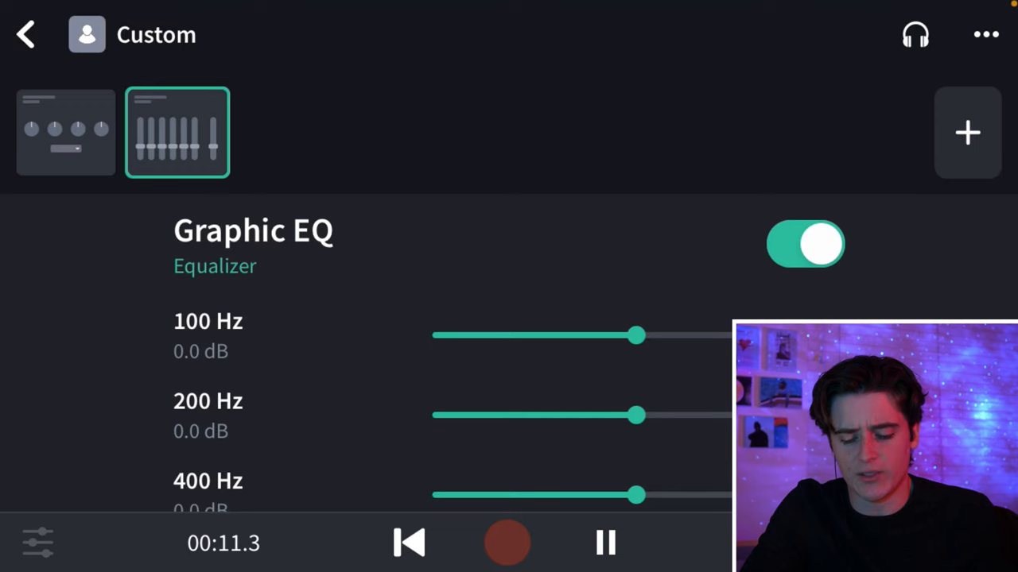
- On the Graphic EQ, cut 100 Hz to -7.2 dB and 200 Hz to -3.0 dB
{"action": "left_click_drag", "start_coordinate": [636, 336], "coordinate": [569, 336]}
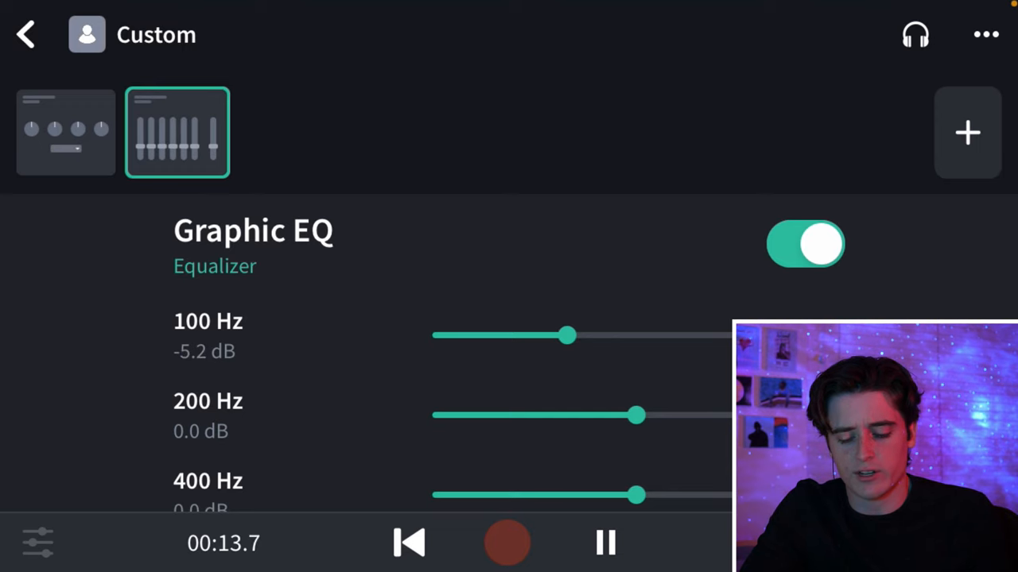
{"action": "left_click_drag", "start_coordinate": [569, 335], "coordinate": [556, 335]}
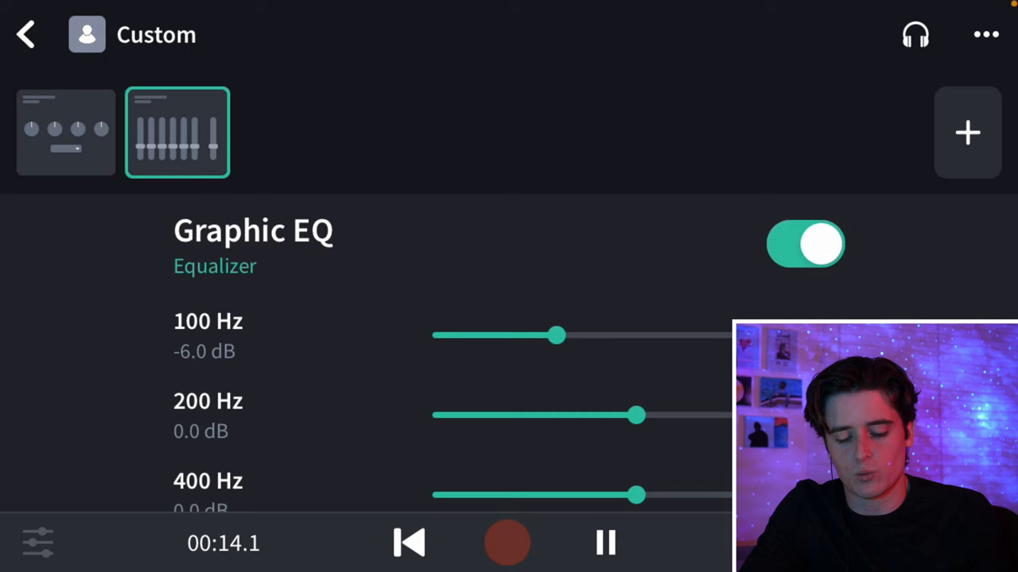
{"action": "left_click_drag", "start_coordinate": [556, 335], "coordinate": [528, 336]}
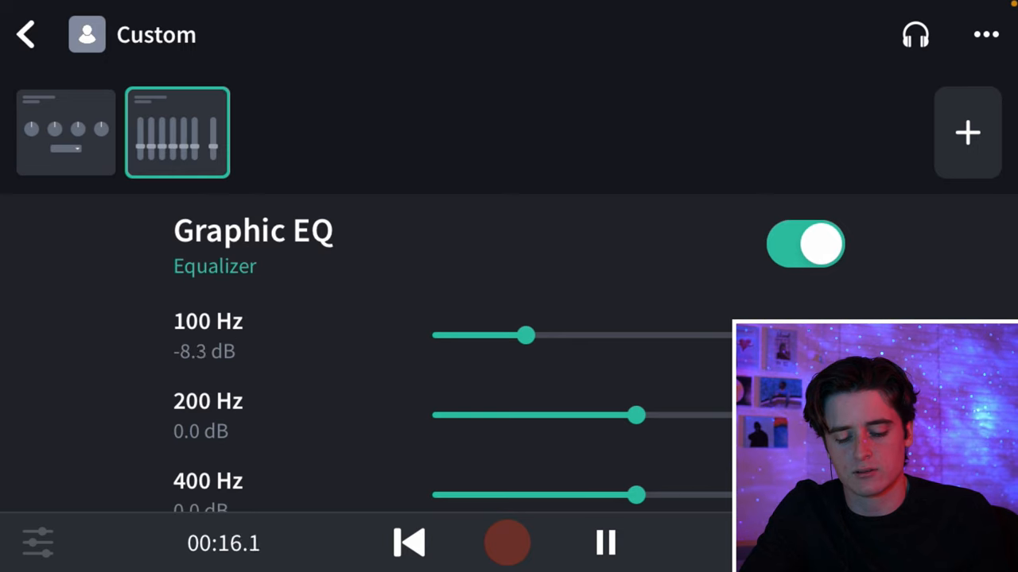
{"action": "left_click_drag", "start_coordinate": [527, 334], "coordinate": [539, 334]}
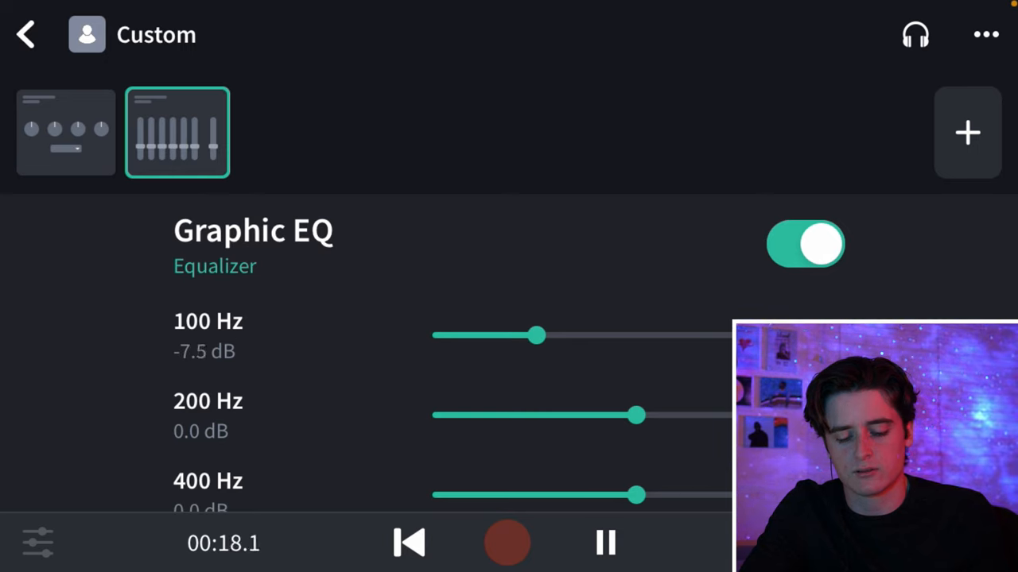
{"action": "left_click_drag", "start_coordinate": [636, 415], "coordinate": [607, 415]}
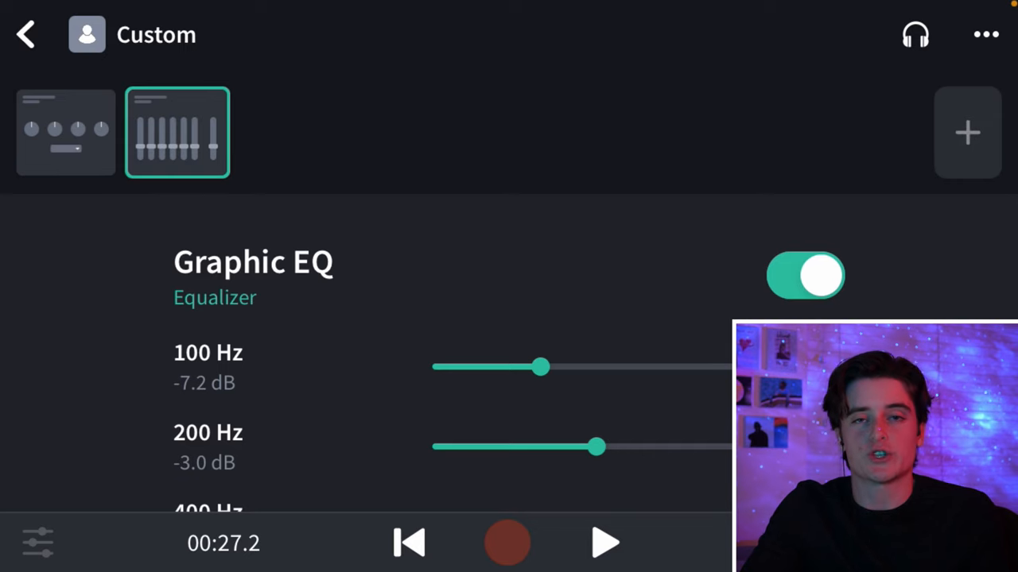
- Add a reverb after the Graphic EQ and lower its Size to 2.7
{"action": "left_click", "coordinate": [967, 134]}
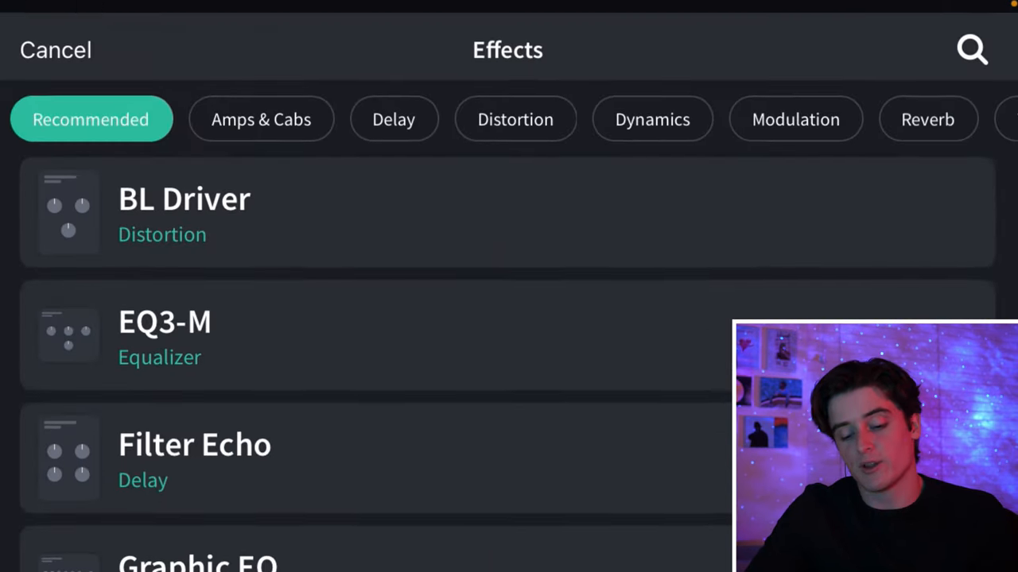
{"action": "left_click", "coordinate": [929, 119]}
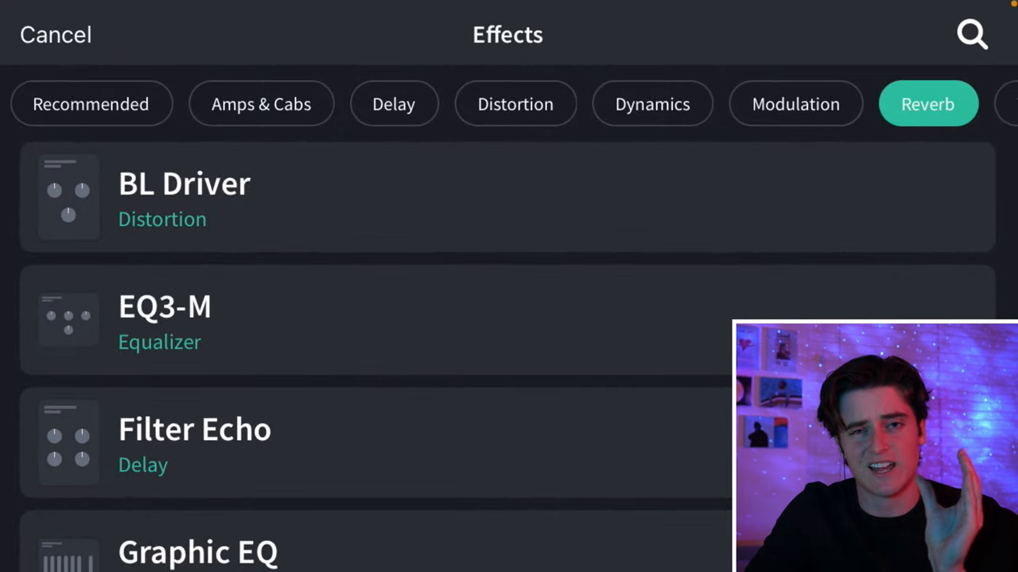
{"action": "left_click", "coordinate": [927, 104]}
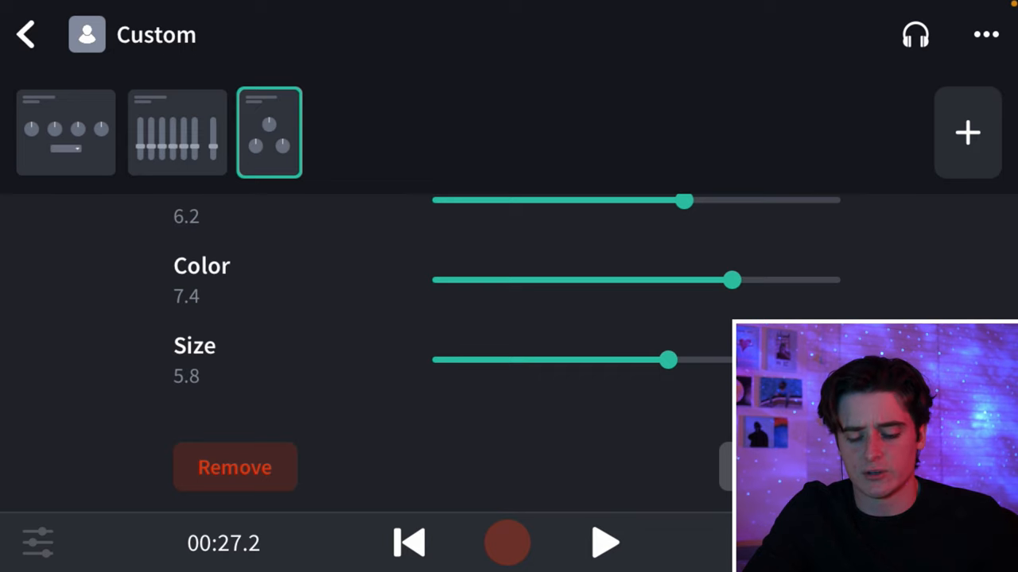
{"action": "left_click_drag", "start_coordinate": [668, 359], "coordinate": [525, 359]}
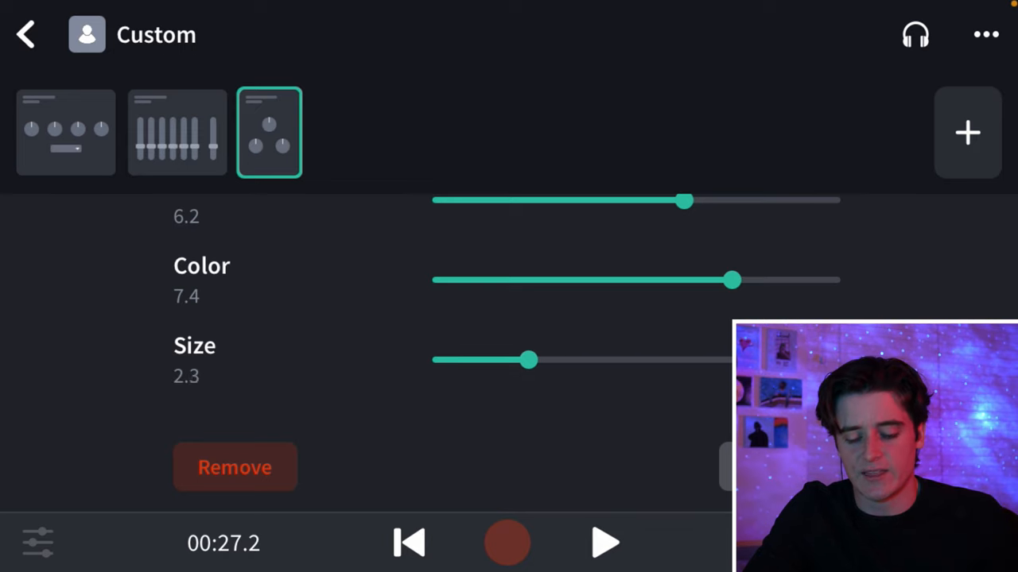
{"action": "left_click_drag", "start_coordinate": [532, 359], "coordinate": [523, 359]}
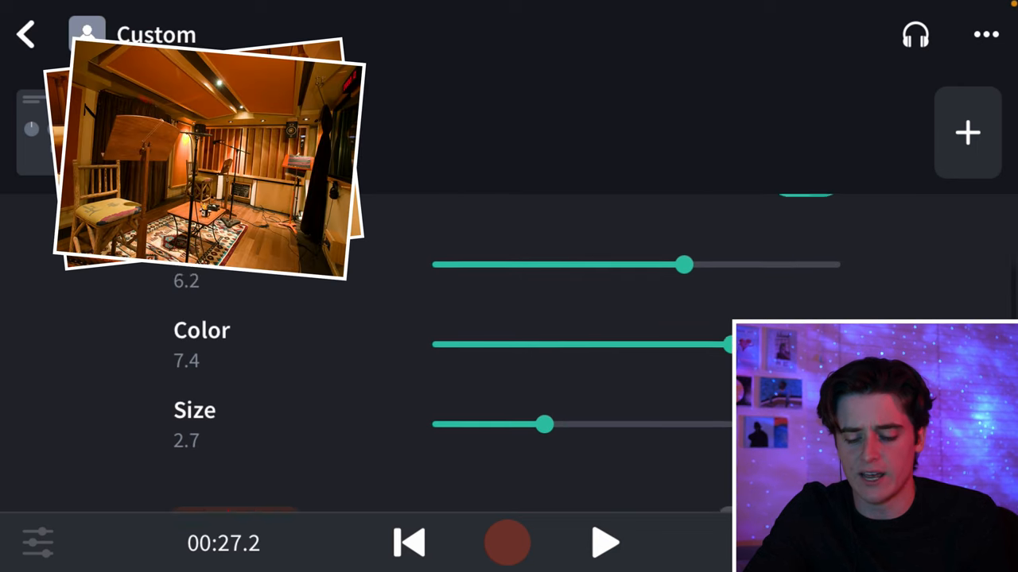
{"action": "left_click", "coordinate": [604, 544]}
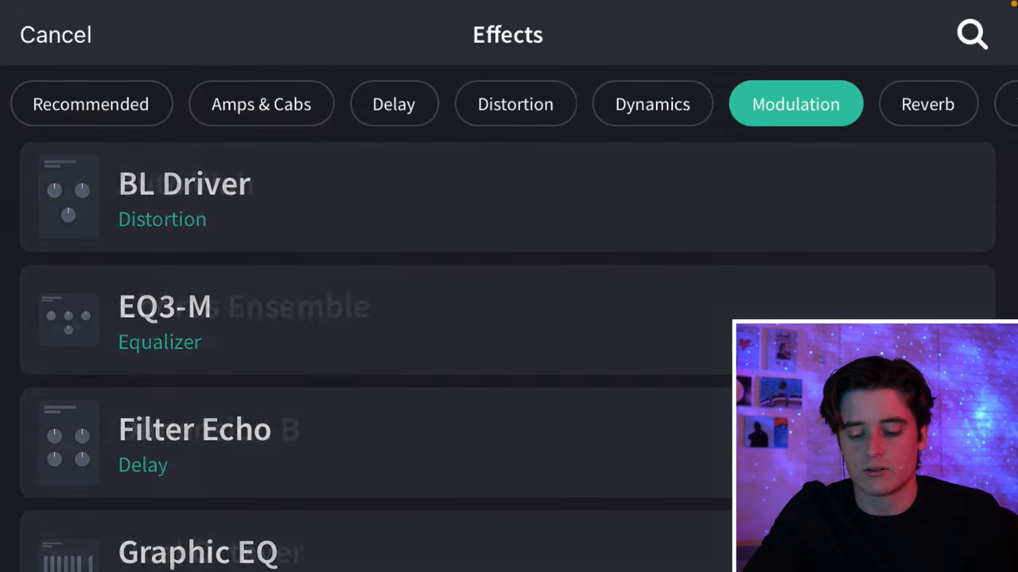
- Set the GTR Squeeze compressor to Sustain 2.5 and Level 8.4, then add a Space Maker reverb
{"action": "scroll", "scroll_direction": "down", "scroll_amount": 3}
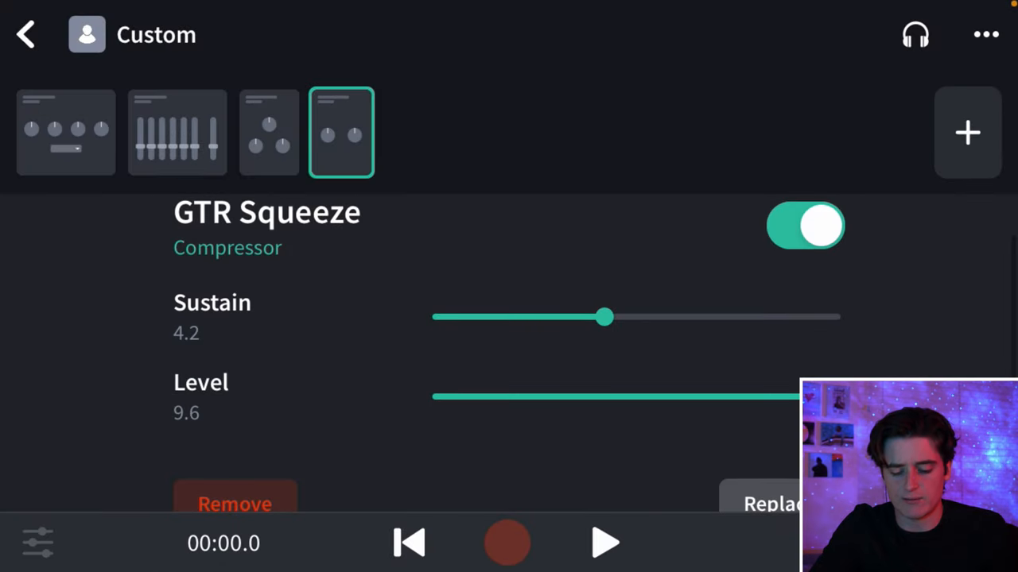
{"action": "left_click_drag", "start_coordinate": [607, 318], "coordinate": [539, 332]}
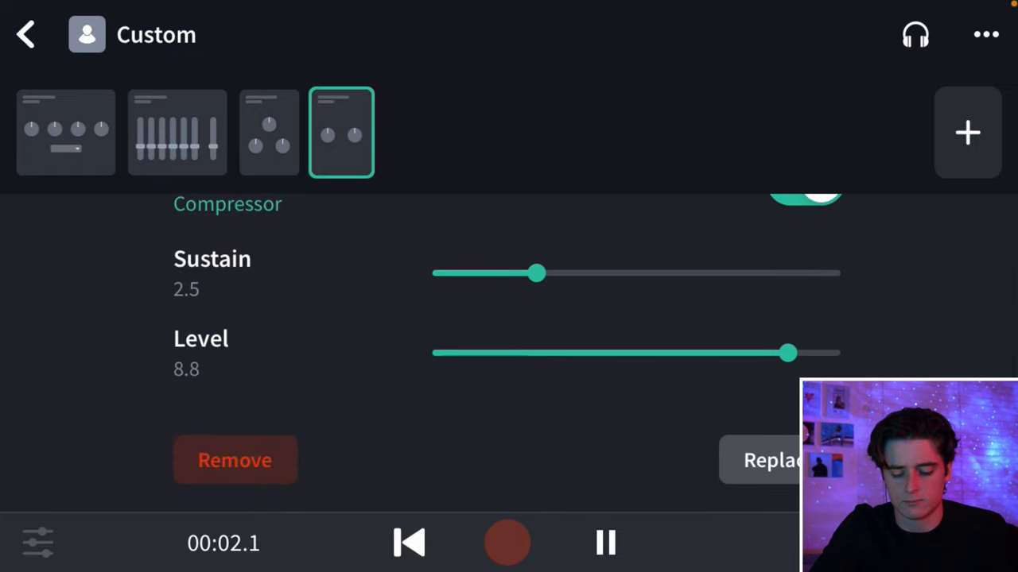
{"action": "left_click_drag", "start_coordinate": [787, 353], "coordinate": [771, 353]}
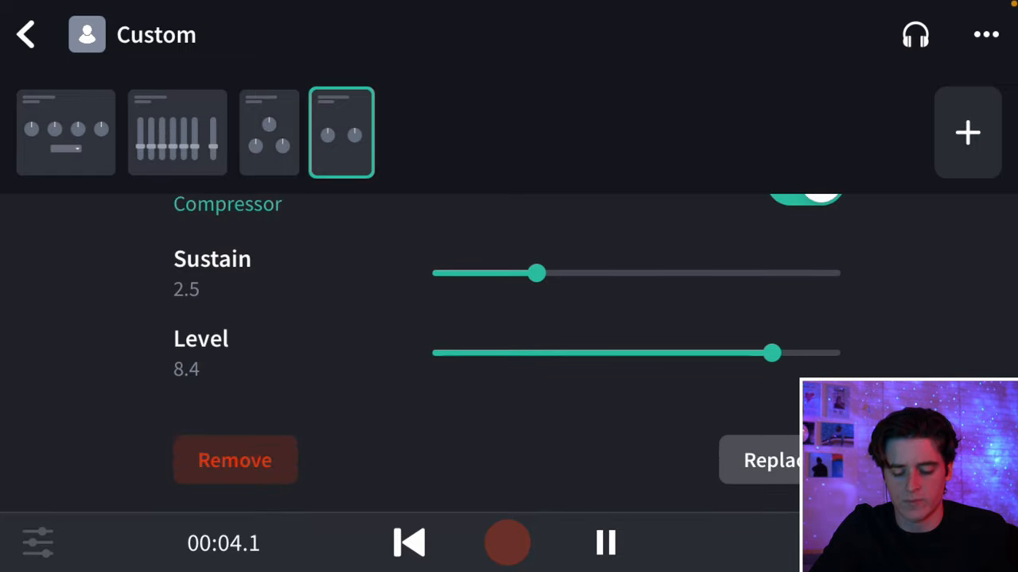
{"action": "left_click", "coordinate": [766, 461]}
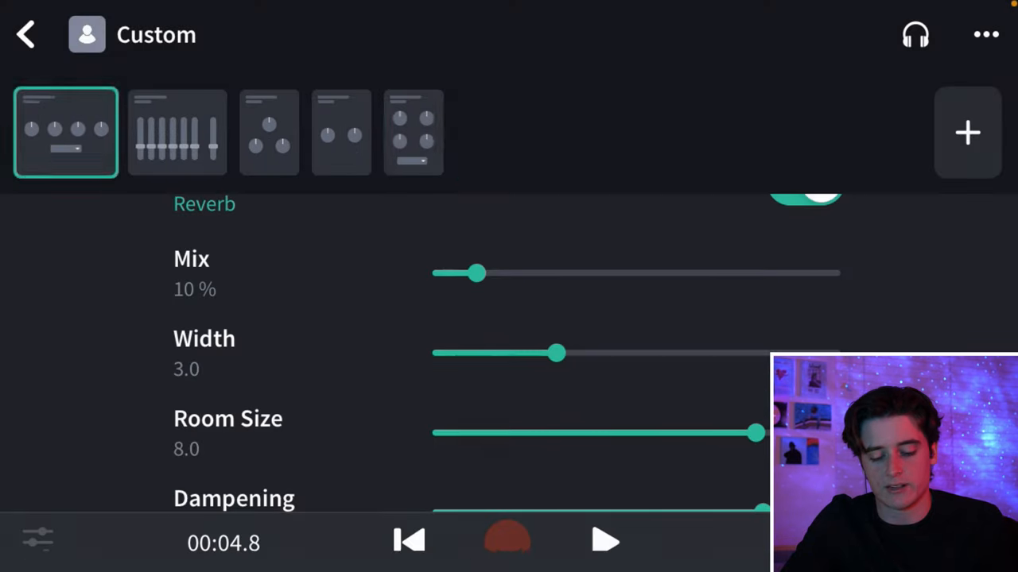
- Set the Space Maker Dampening to about 2103 Hz and Mix near 13%, then return to Track 1
{"action": "left_click", "coordinate": [605, 542]}
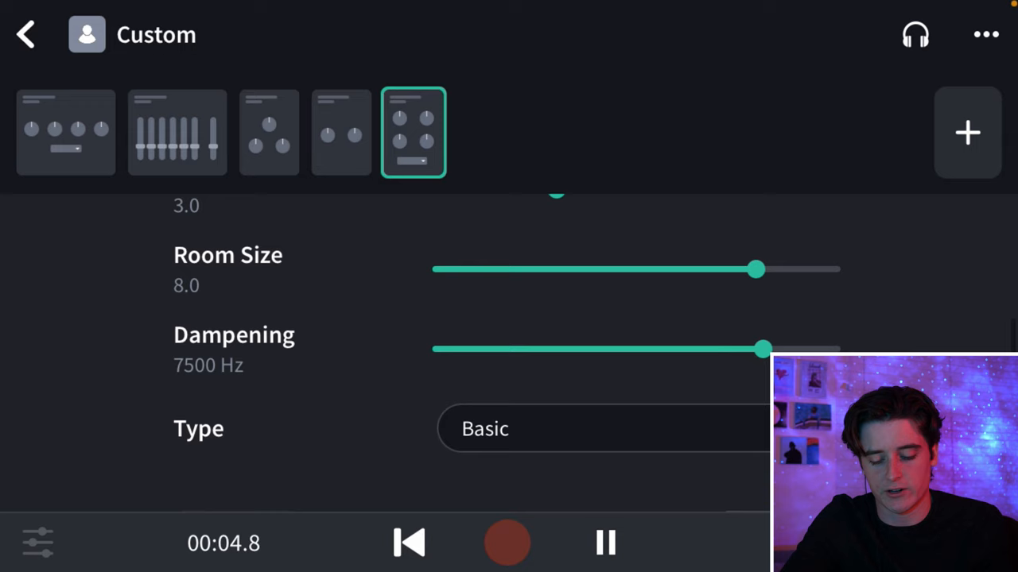
{"action": "left_click_drag", "start_coordinate": [761, 349], "coordinate": [535, 349]}
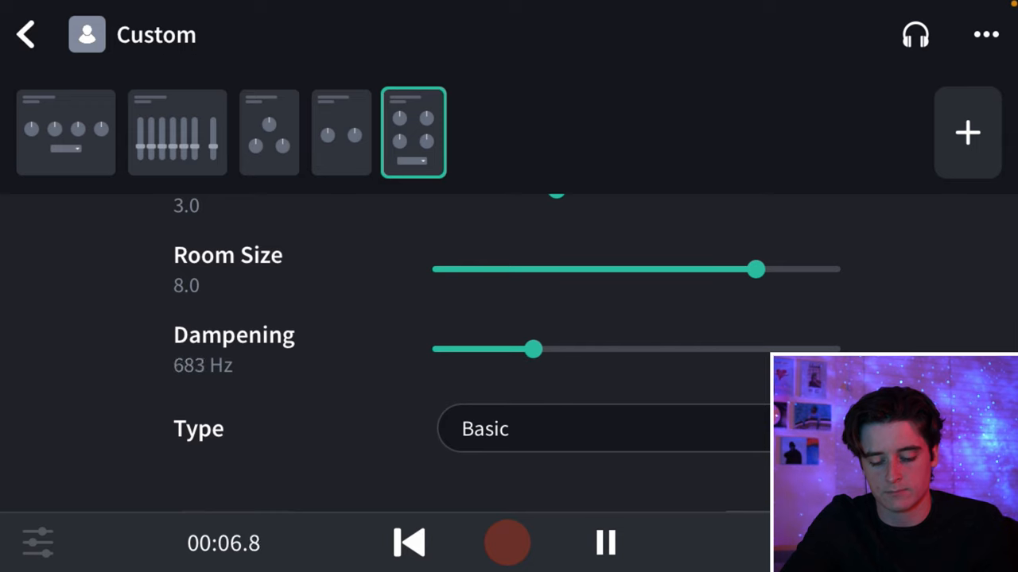
{"action": "left_click_drag", "start_coordinate": [536, 349], "coordinate": [835, 348]}
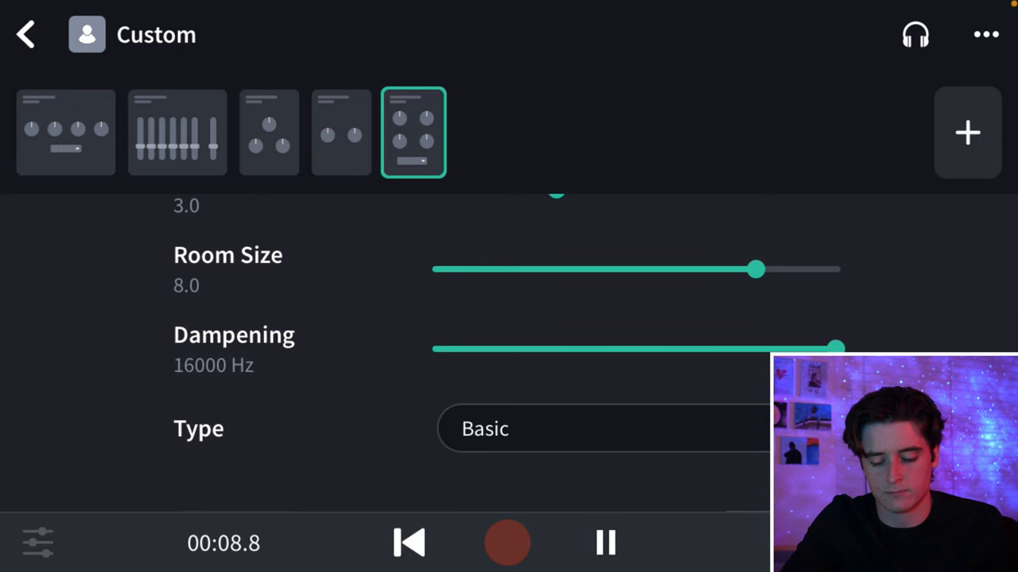
{"action": "left_click_drag", "start_coordinate": [835, 348], "coordinate": [643, 406]}
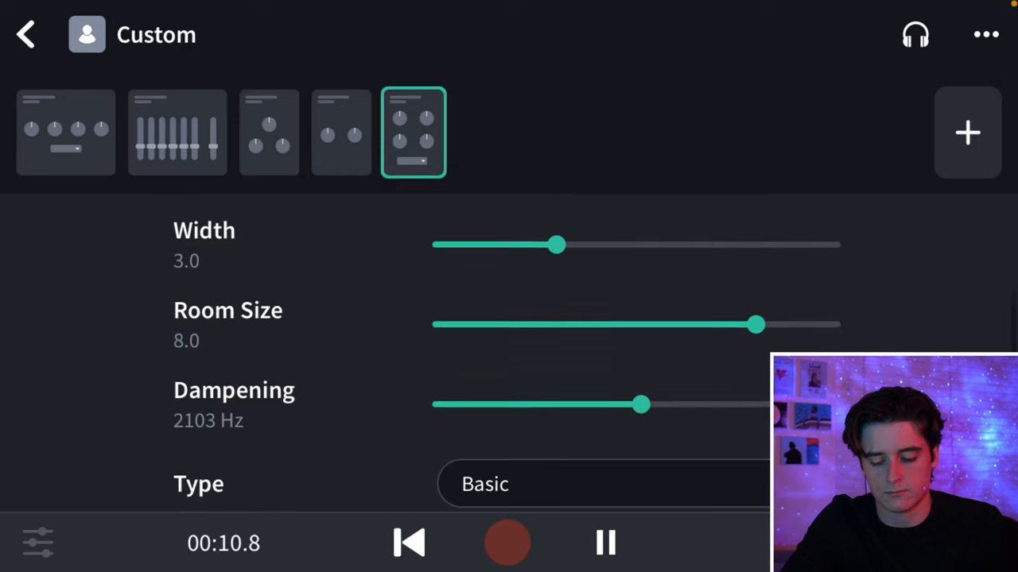
{"action": "scroll", "scroll_direction": "up", "scroll_amount": 3}
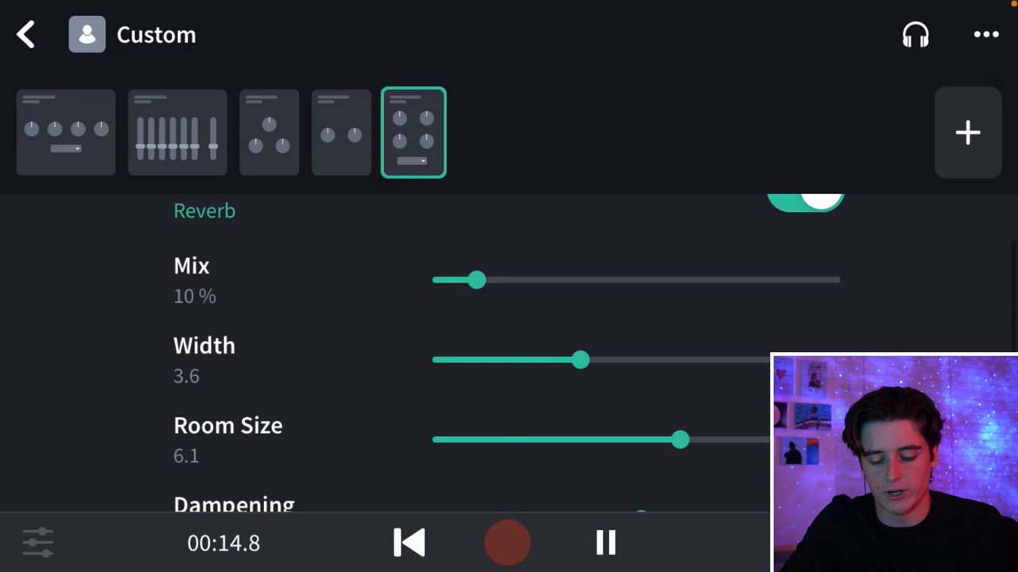
{"action": "left_click_drag", "start_coordinate": [481, 280], "coordinate": [489, 280]}
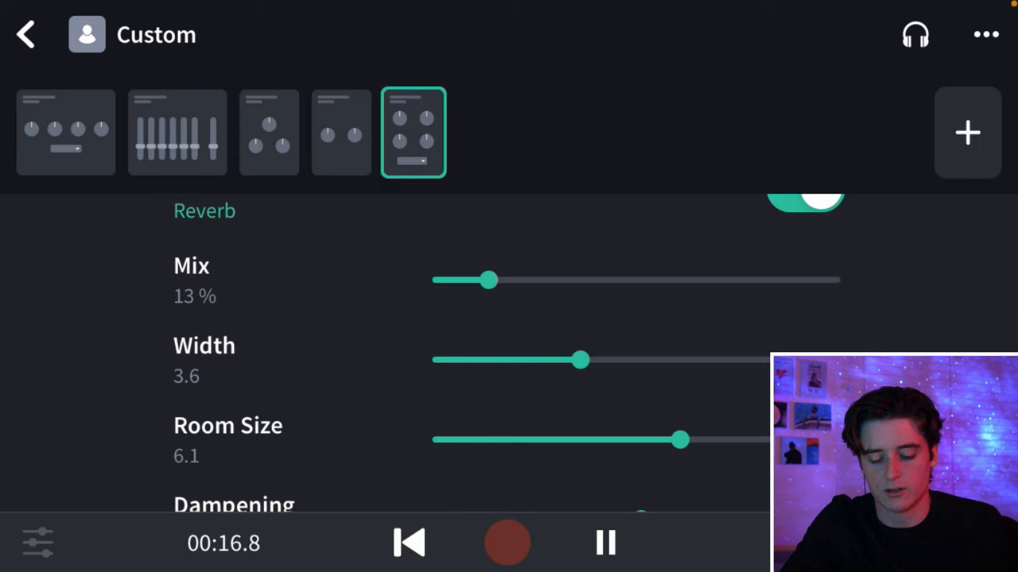
{"action": "scroll", "scroll_direction": "down", "scroll_amount": 3}
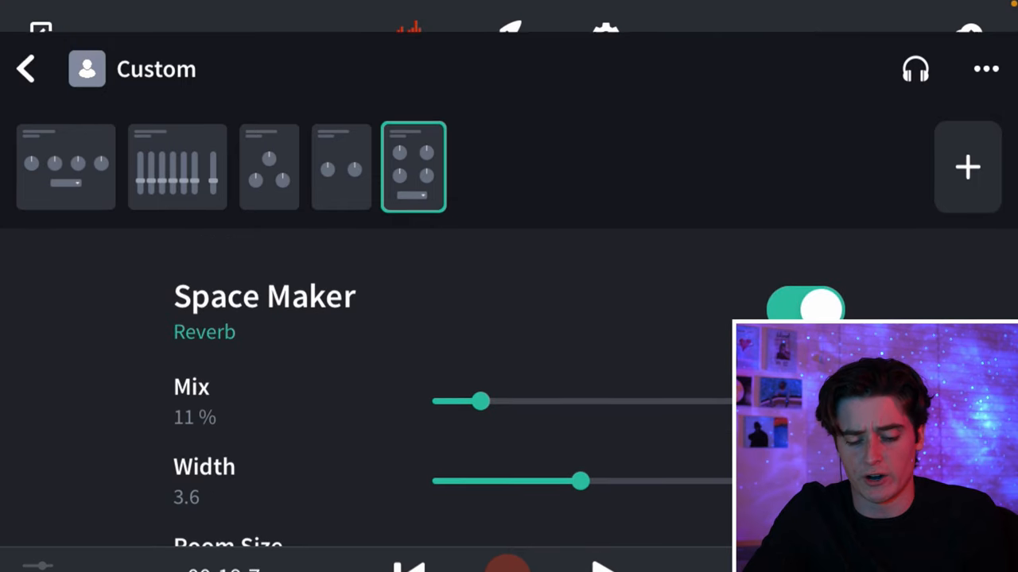
{"action": "left_click", "coordinate": [25, 69]}
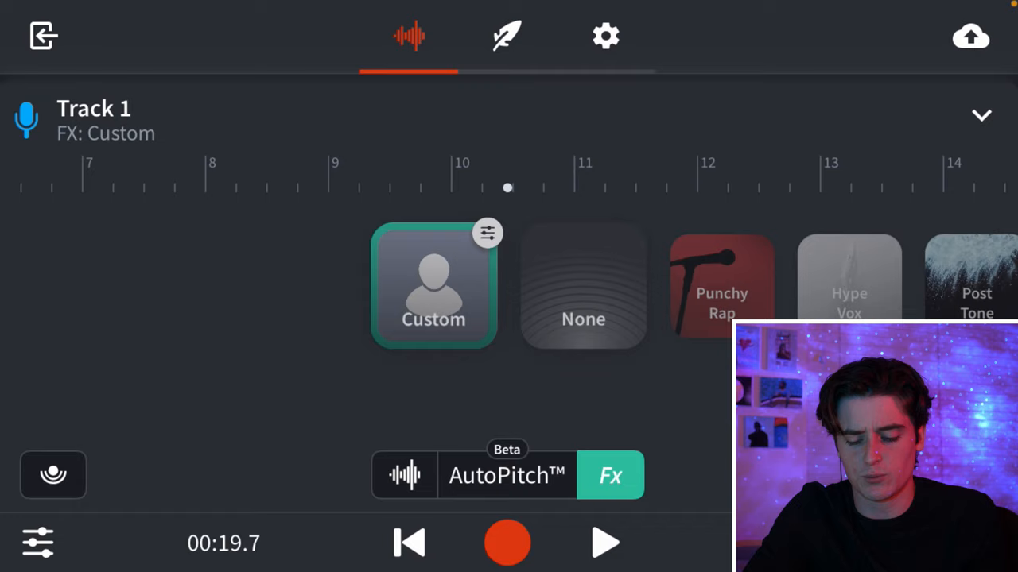
- Compare Track 1 with effects off and the Custom chain on, then return to the multitrack view
{"action": "left_click", "coordinate": [582, 286]}
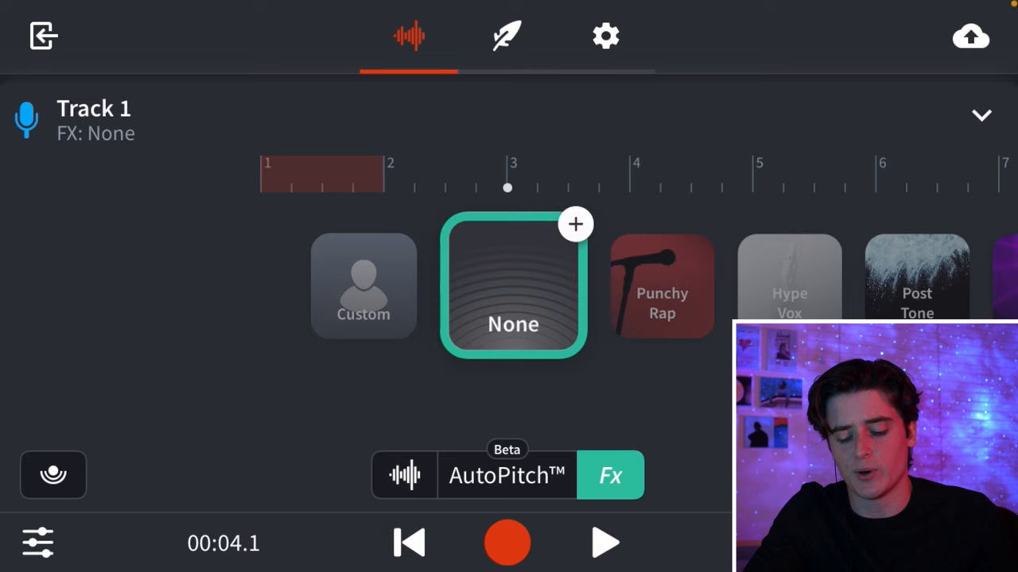
{"action": "left_click", "coordinate": [362, 287]}
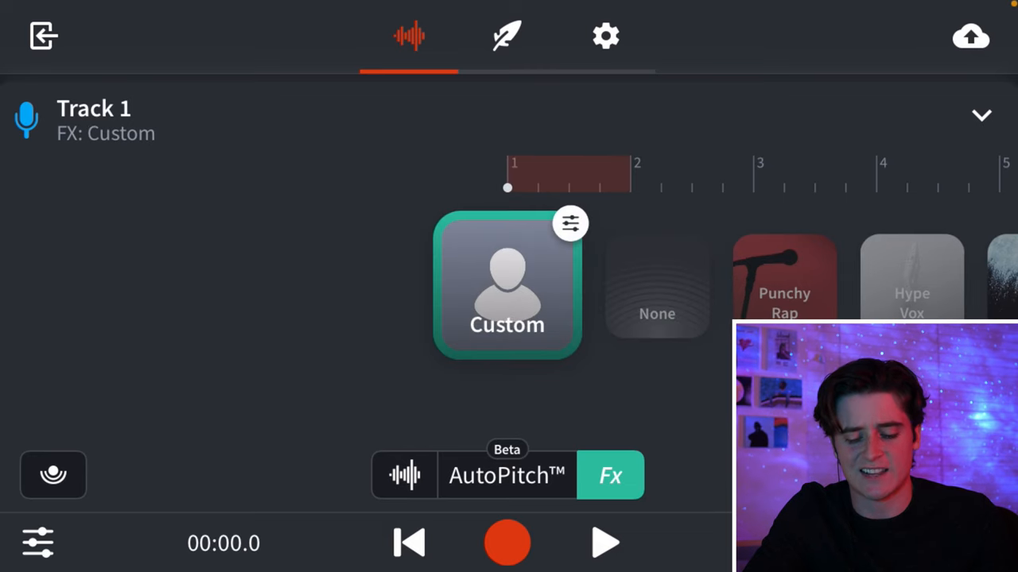
{"action": "left_click", "coordinate": [604, 544]}
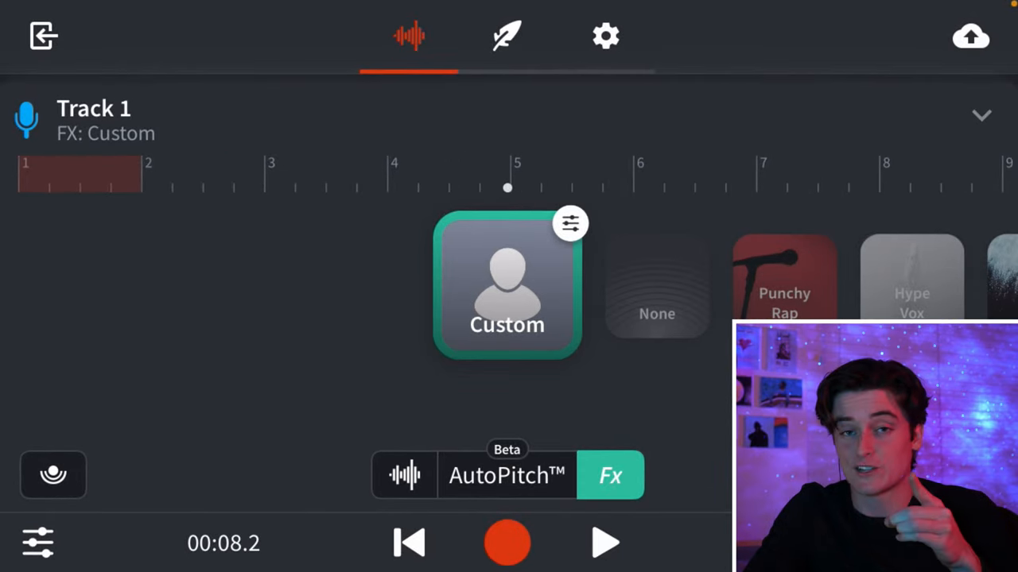
{"action": "left_click", "coordinate": [605, 544]}
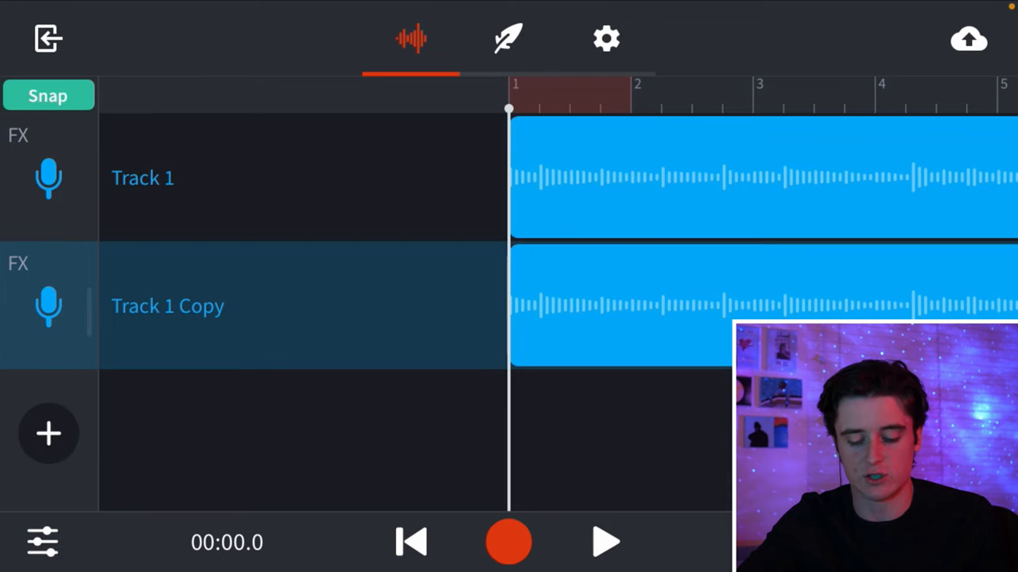
{"action": "type", "text": "lol m"}
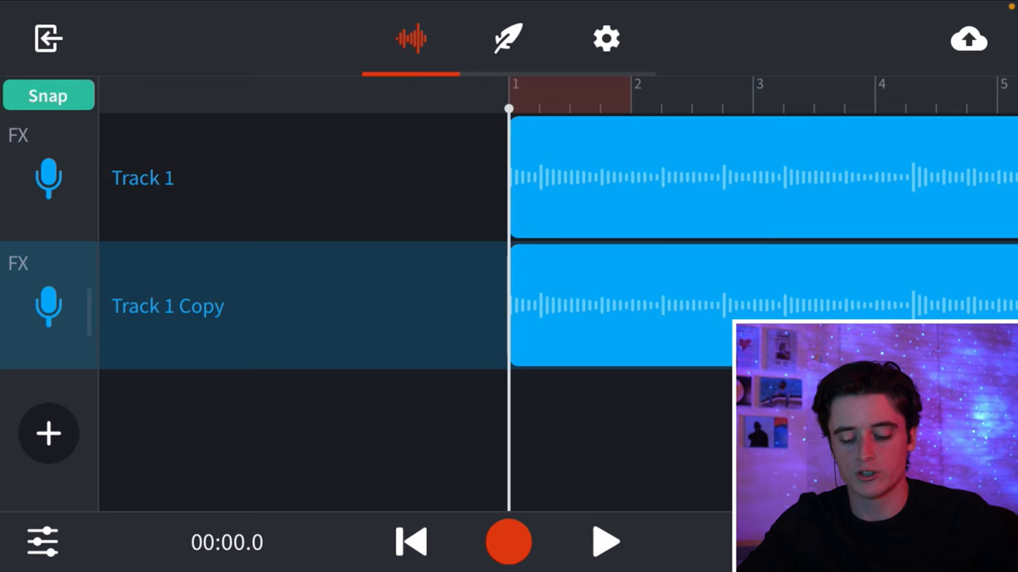
{"action": "left_click", "coordinate": [41, 540]}
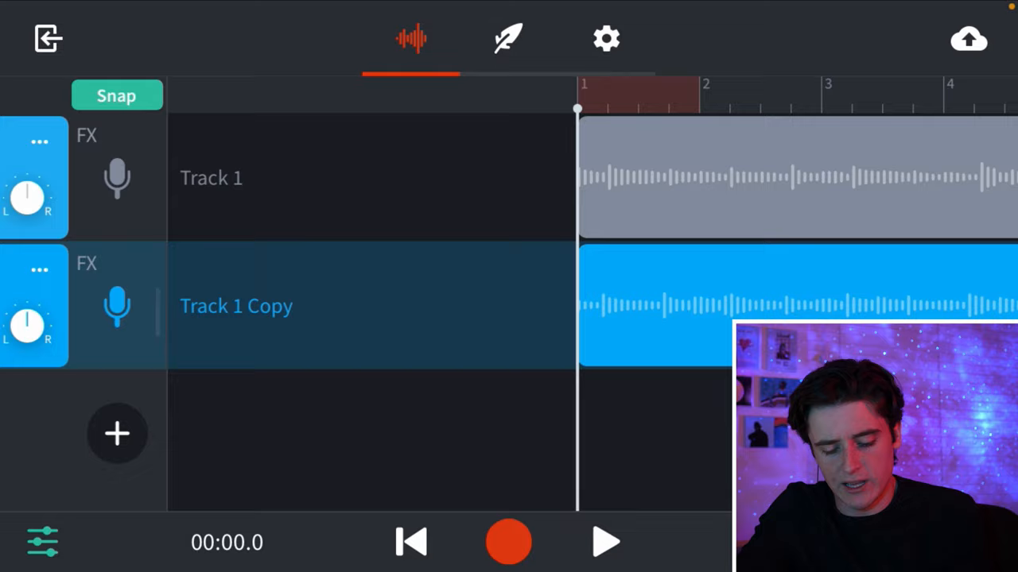
{"action": "left_click", "coordinate": [606, 542]}
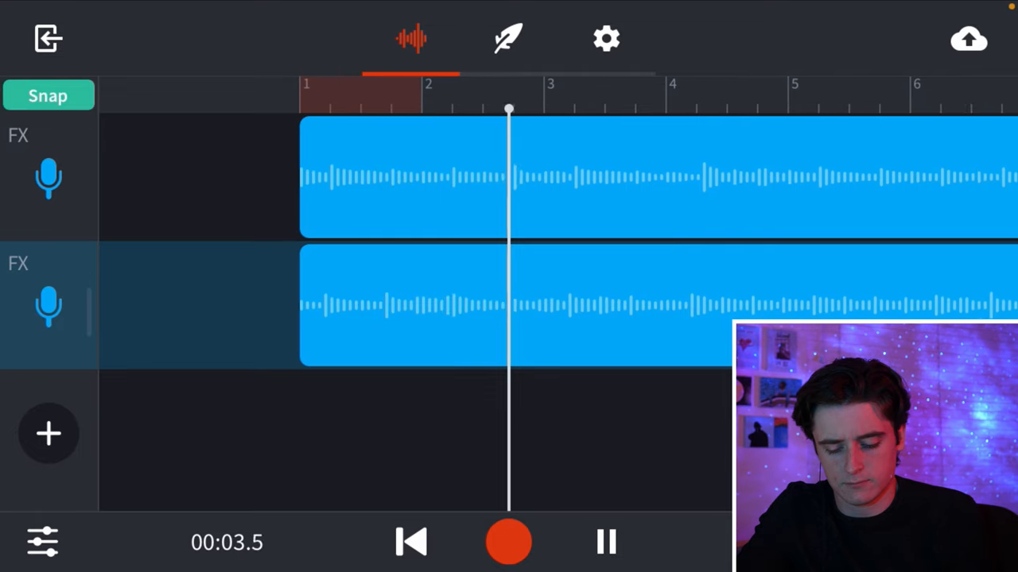
{"action": "left_click", "coordinate": [604, 543]}
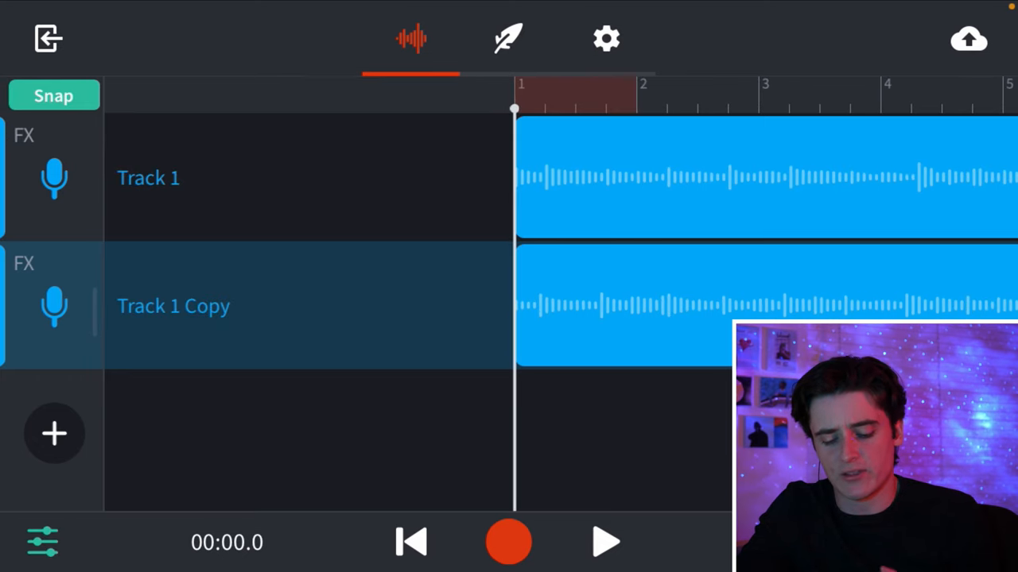
{"action": "left_click", "coordinate": [43, 541]}
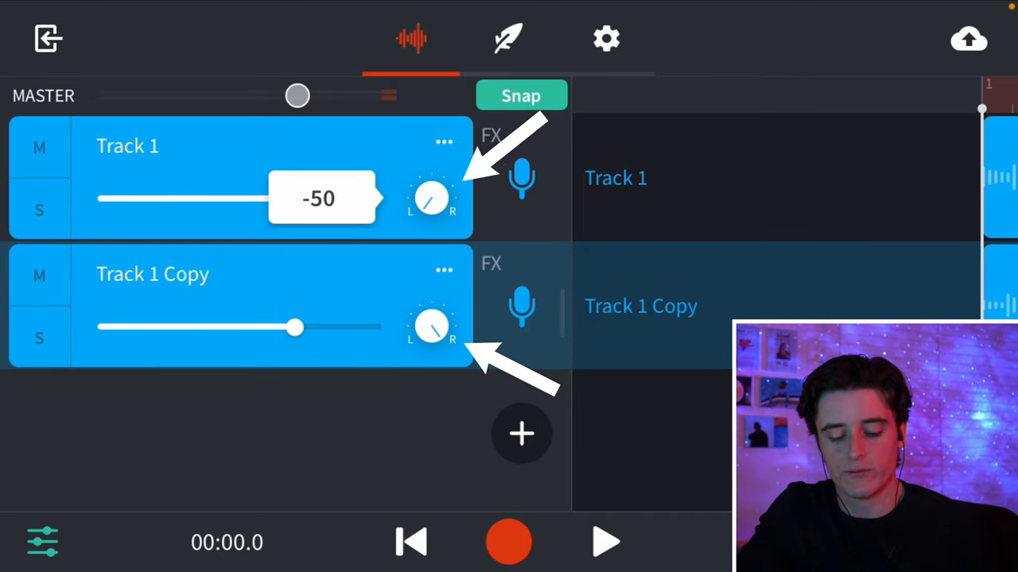
- Close the mixer and play both panned guitar tracks together from bar 1
{"action": "left_click", "coordinate": [606, 543]}
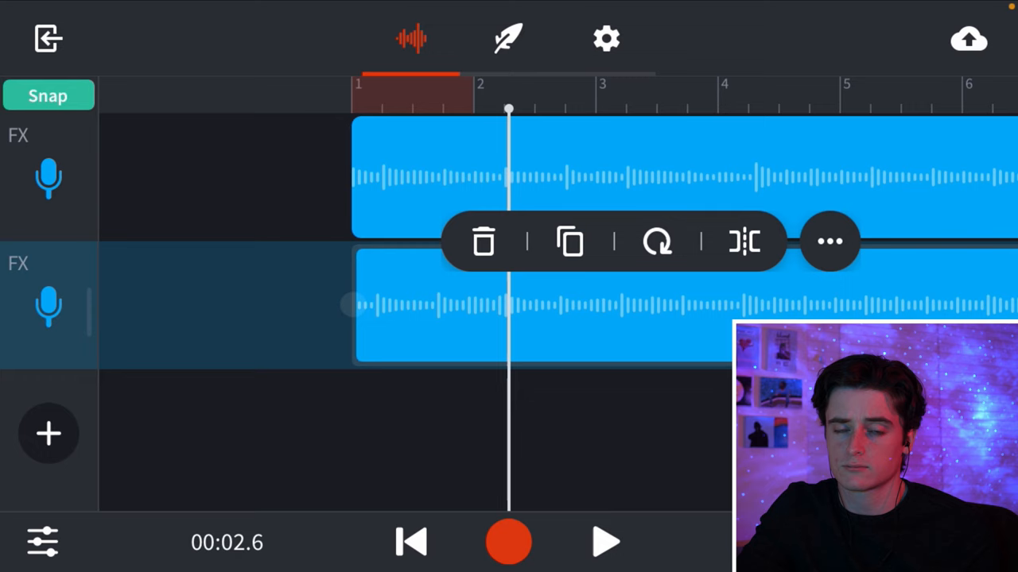
{"action": "left_click", "coordinate": [830, 242]}
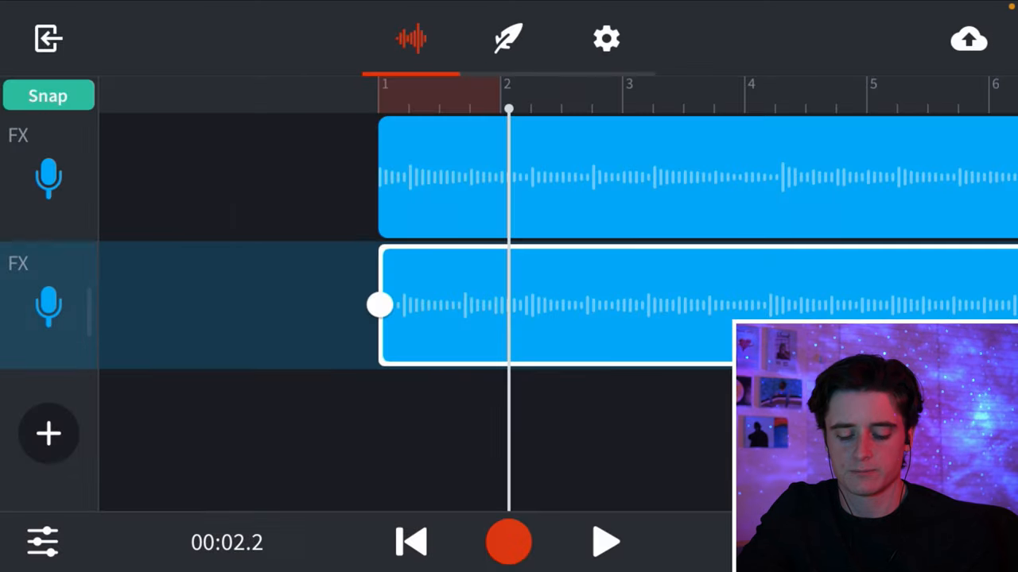
{"action": "left_click", "coordinate": [606, 542]}
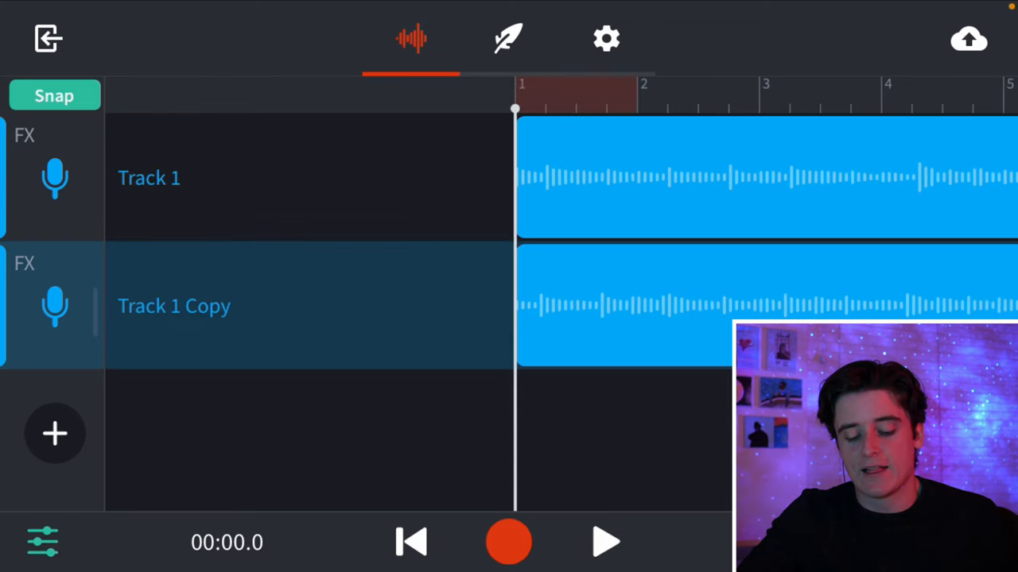
- In the mixer, rename Track 1 to 'left'
{"action": "left_click", "coordinate": [43, 541]}
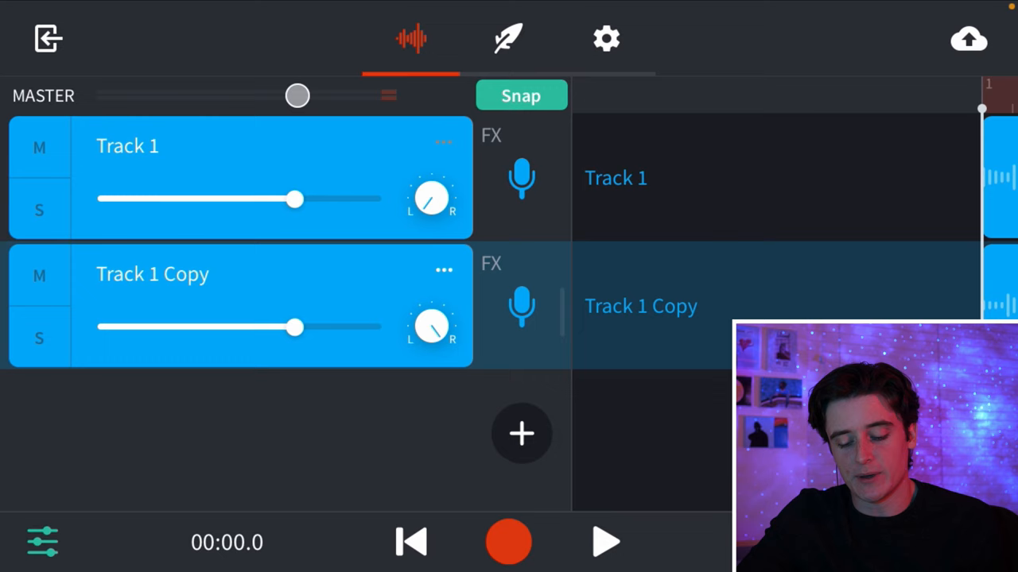
{"action": "left_click", "coordinate": [443, 141]}
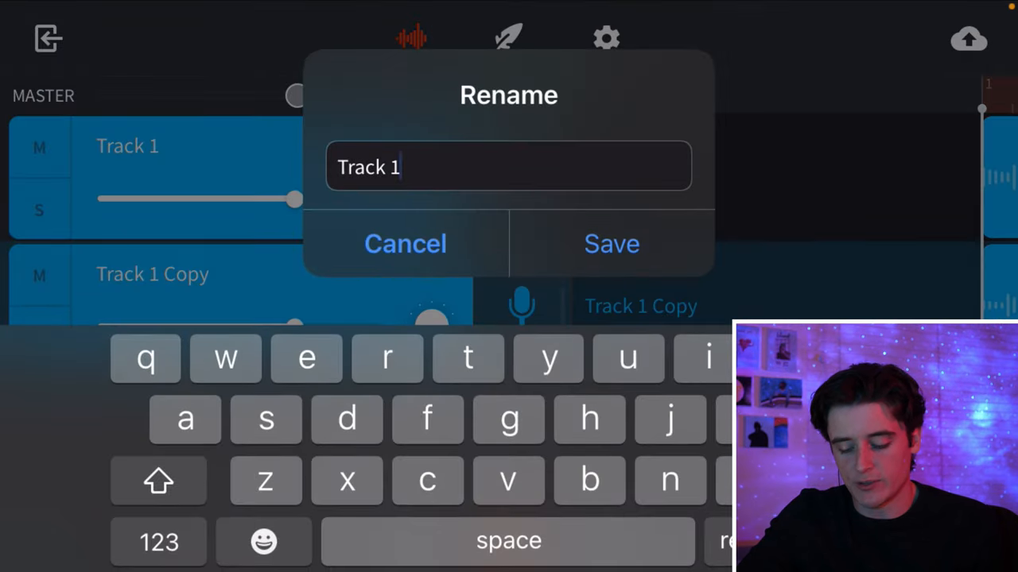
{"action": "left_click", "coordinate": [305, 357]}
{"action": "type", "text": "left"}
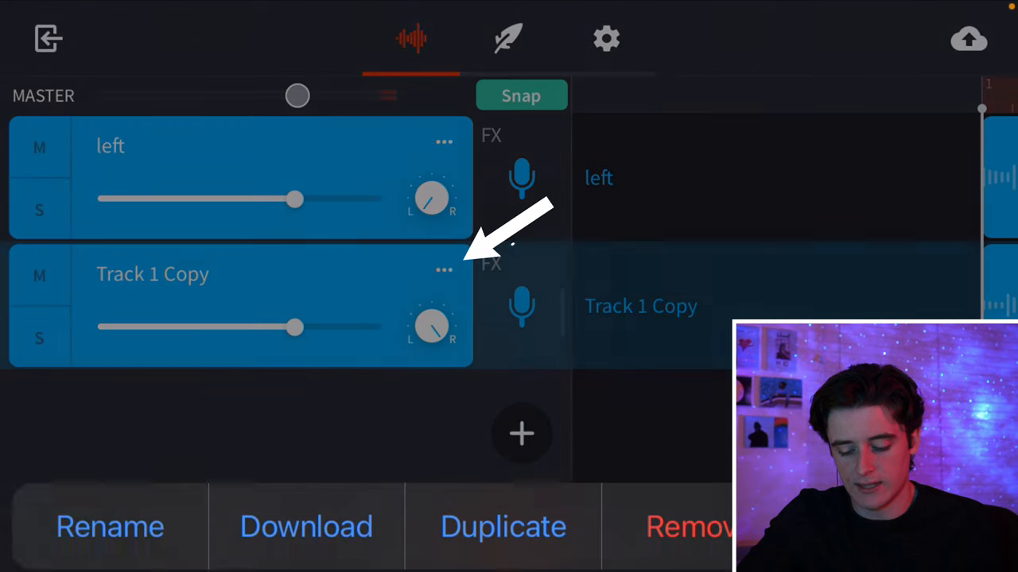
- Rename Track 1 Copy to 'right' and return to the timeline
{"action": "left_click", "coordinate": [108, 527]}
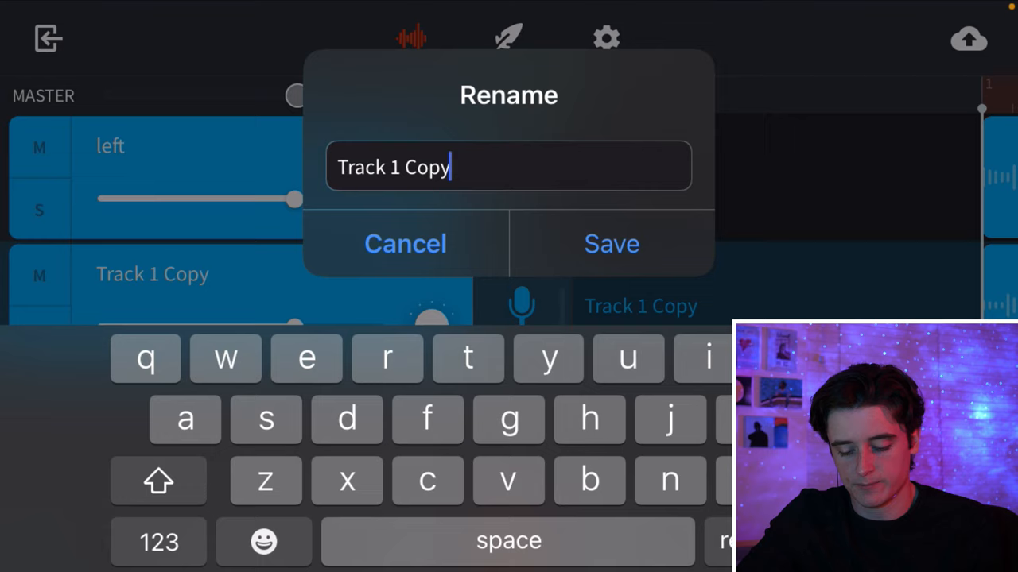
{"action": "type", "text": "T"}
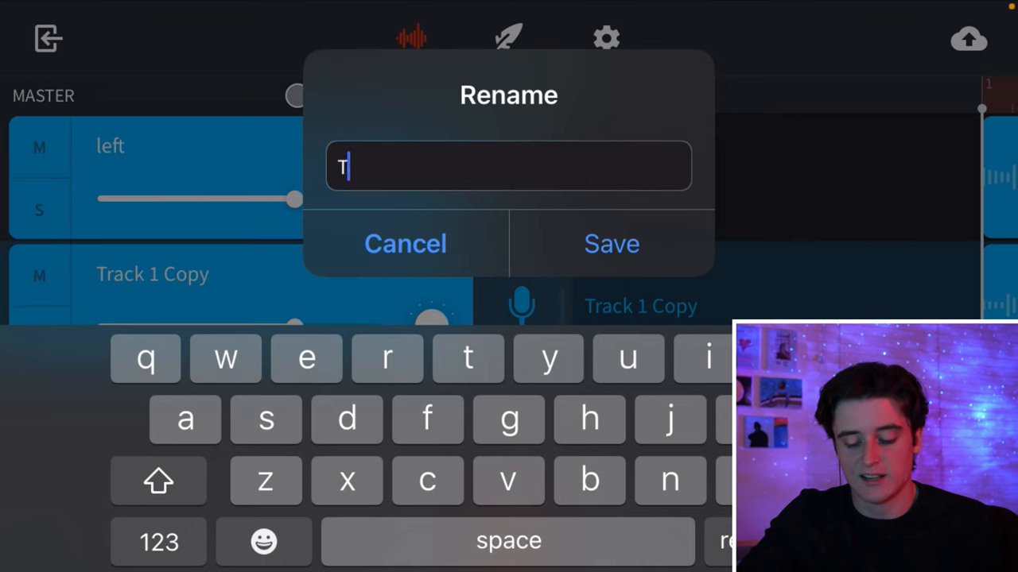
{"action": "type", "text": "right"}
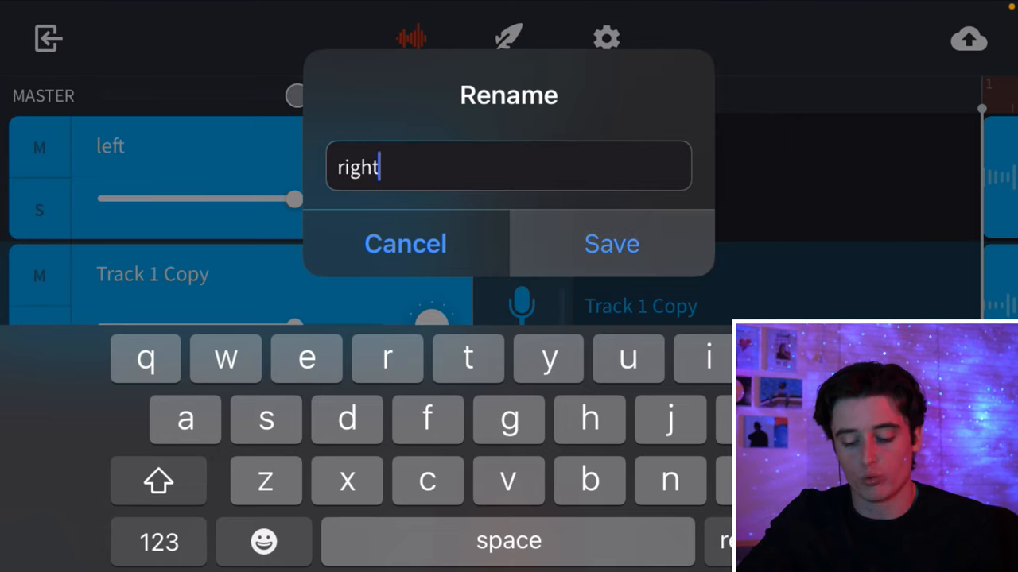
{"action": "left_click", "coordinate": [611, 243]}
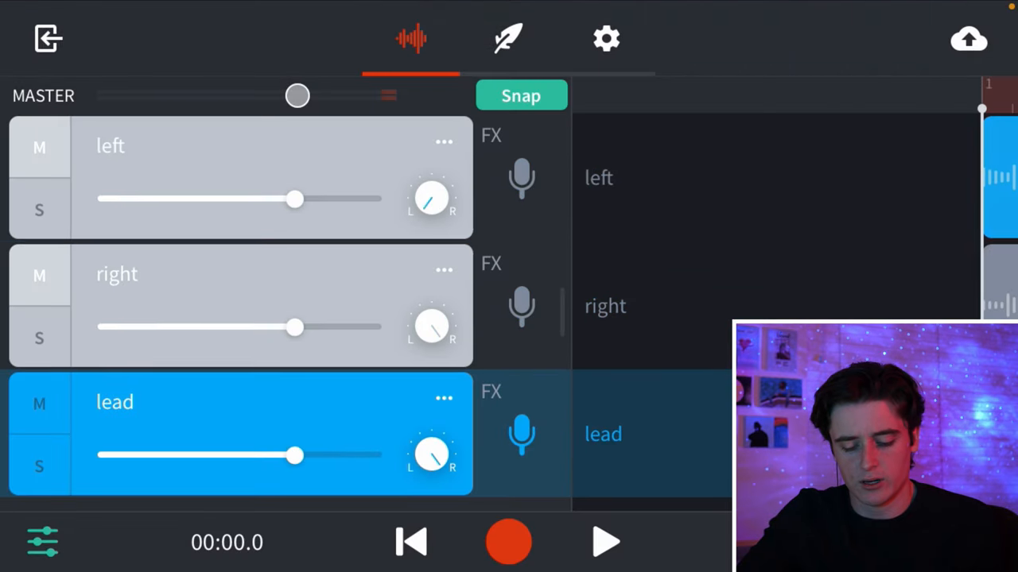
{"action": "left_click", "coordinate": [606, 542]}
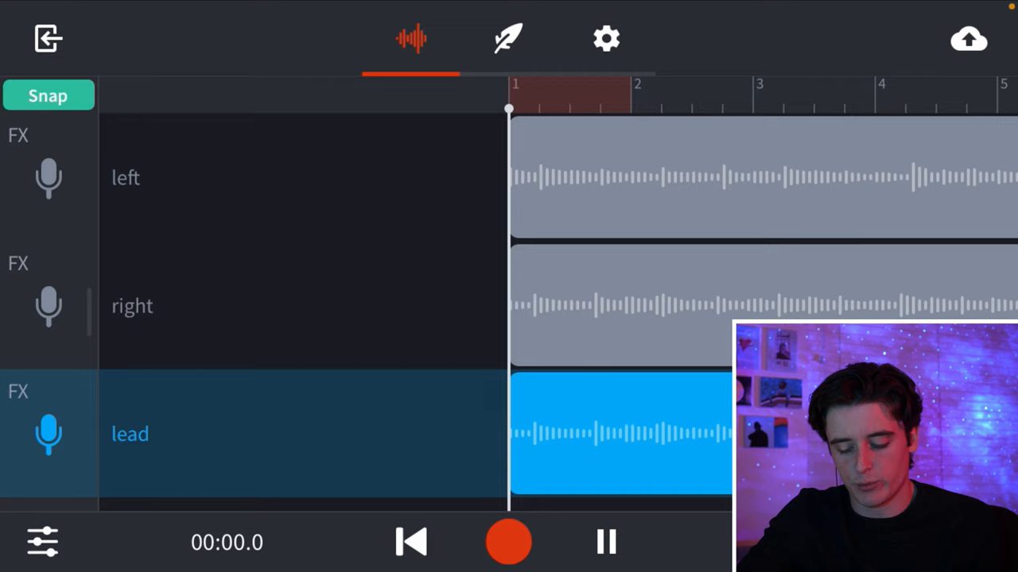
- Add a Filter Echo delay effect to the lead track's chain
{"action": "left_click", "coordinate": [604, 541]}
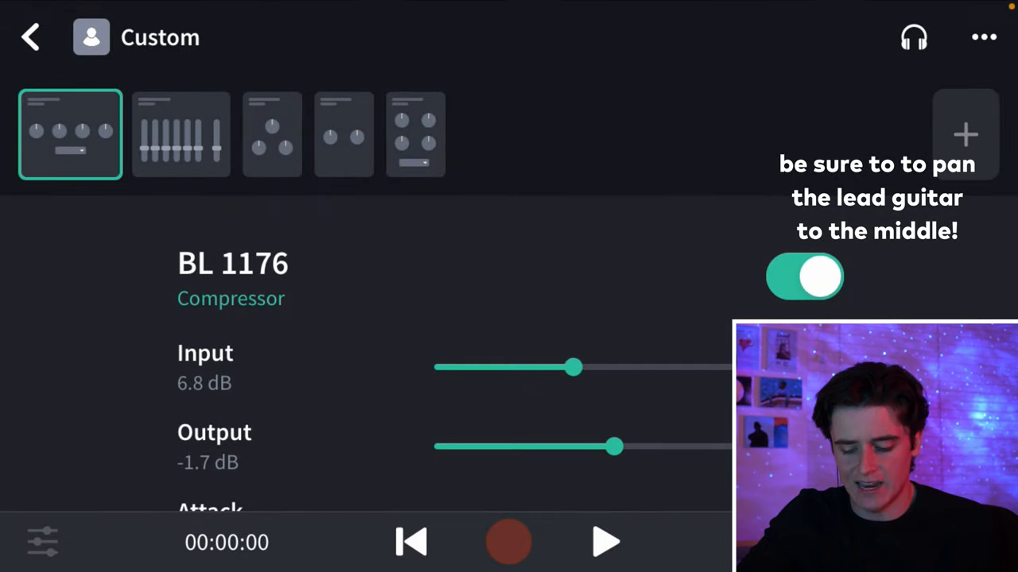
{"action": "left_click", "coordinate": [965, 134]}
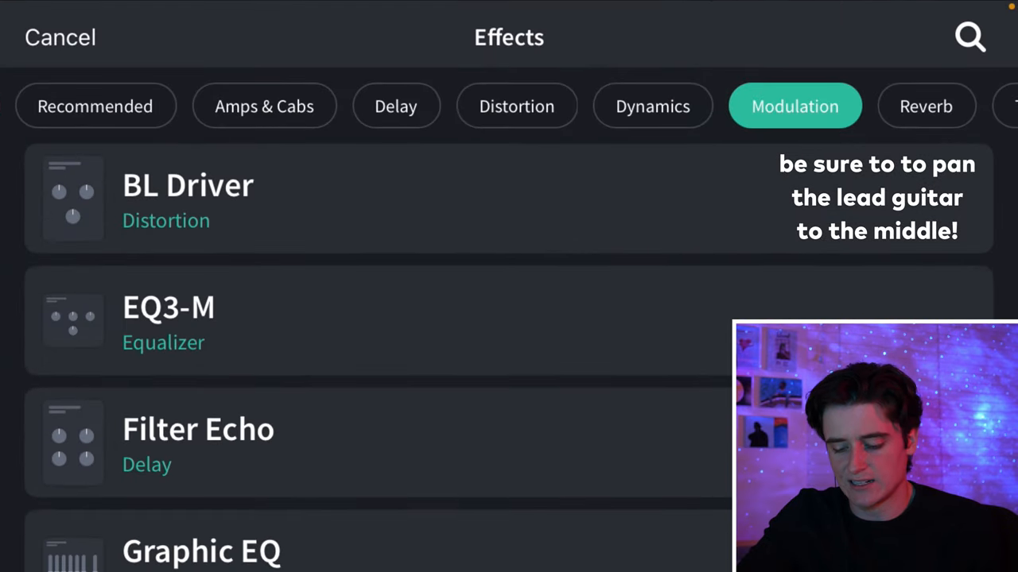
{"action": "left_click", "coordinate": [795, 105]}
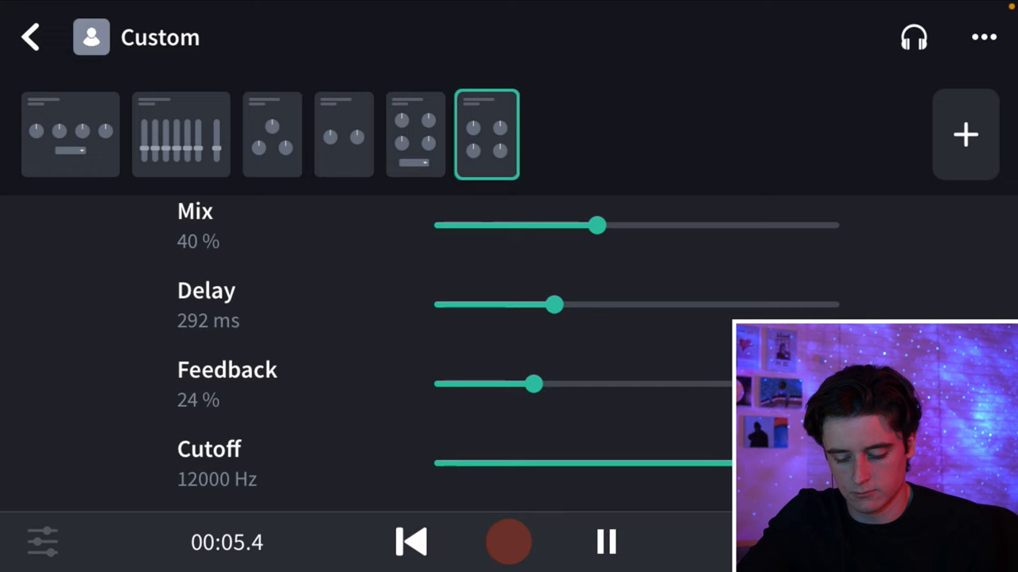
- Set the echo to about 402 ms delay with 25% mix and 9% feedback
{"action": "left_click_drag", "start_coordinate": [557, 305], "coordinate": [564, 306]}
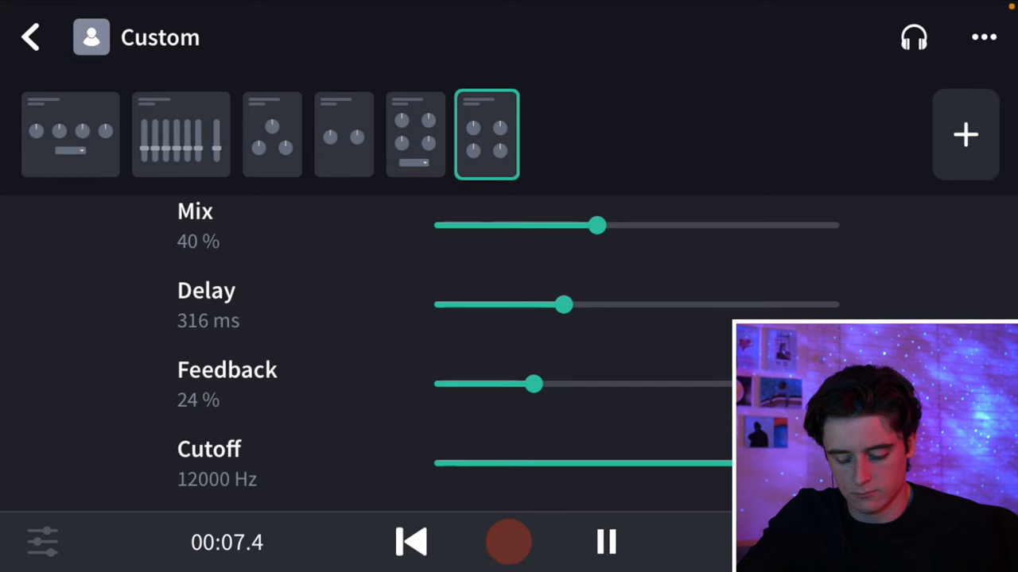
{"action": "left_click_drag", "start_coordinate": [565, 305], "coordinate": [601, 306]}
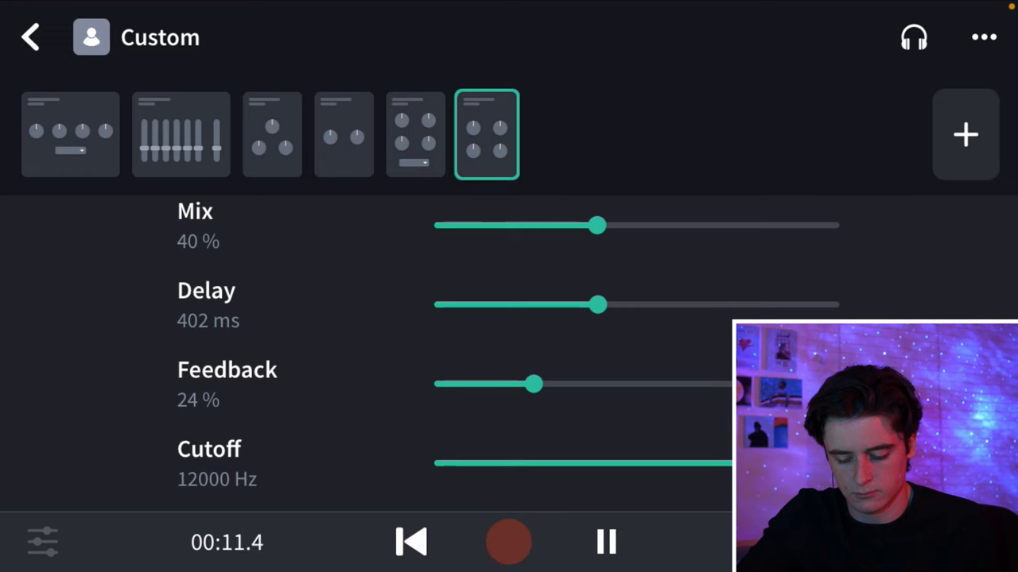
{"action": "left_click_drag", "start_coordinate": [598, 225], "coordinate": [538, 226]}
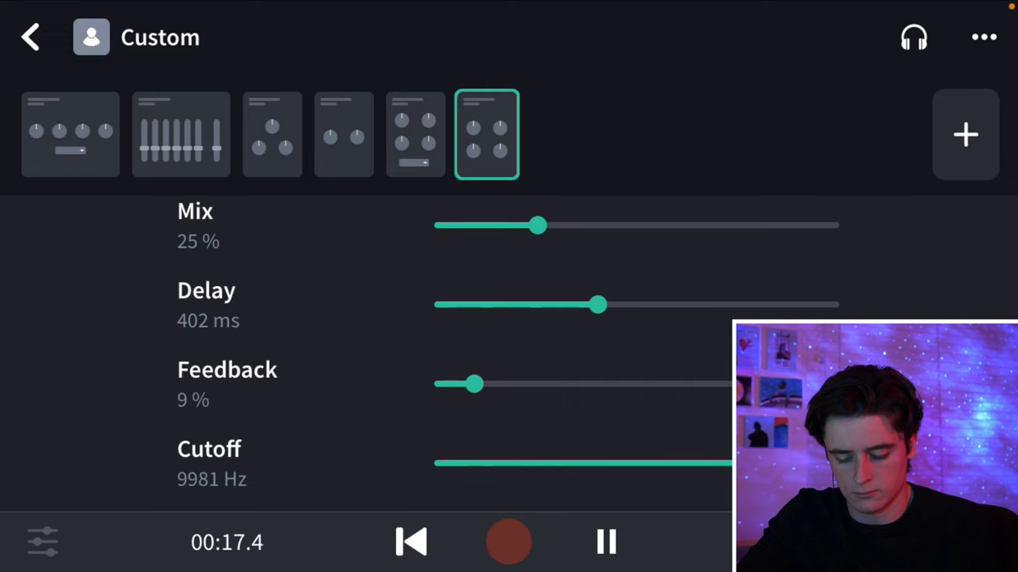
{"action": "left_click", "coordinate": [181, 134]}
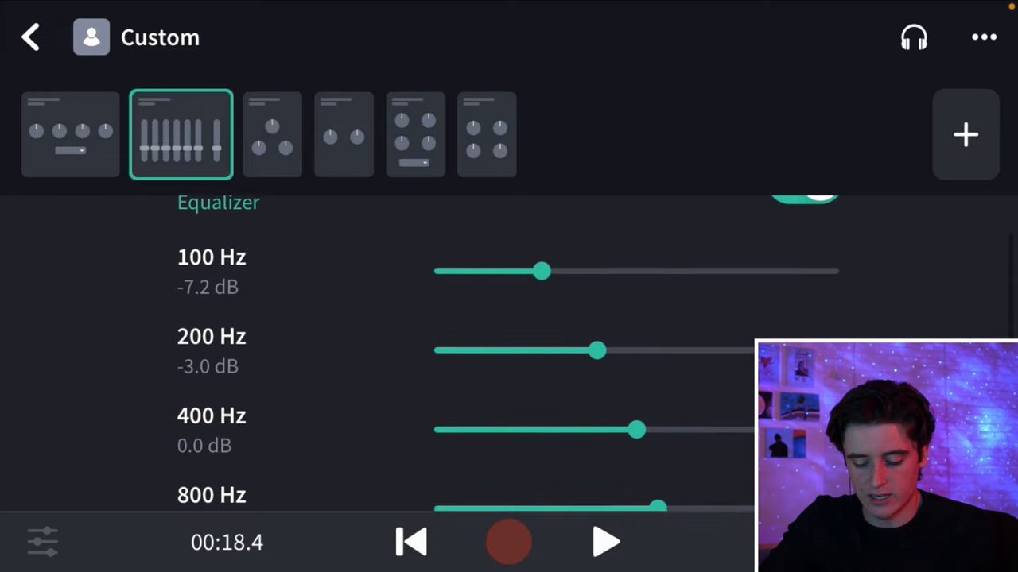
- Cut the lead EQ's 100 Hz band to -11.2 dB and 200 Hz to -7.7 dB, then audition
{"action": "left_click_drag", "start_coordinate": [544, 270], "coordinate": [490, 270]}
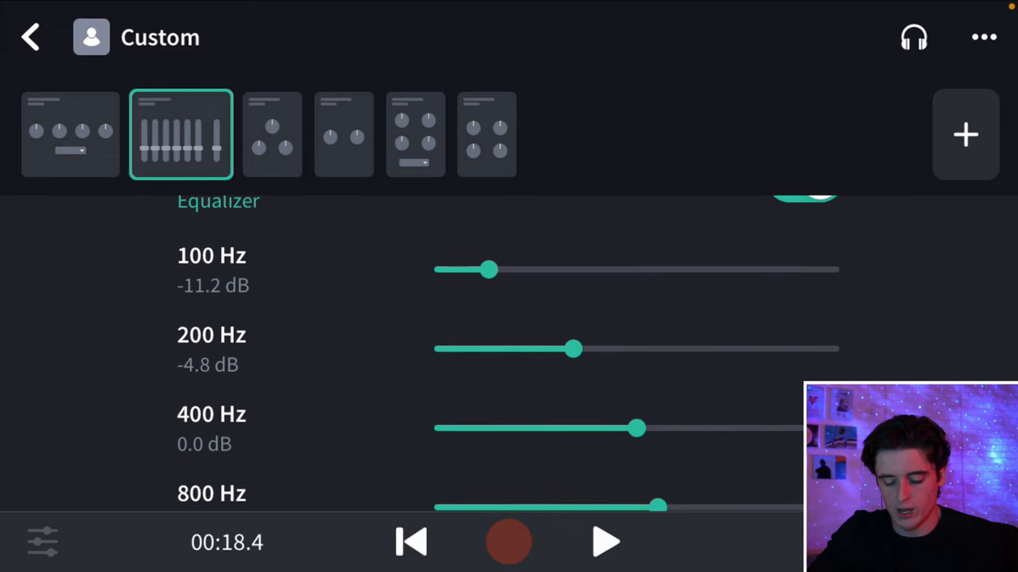
{"action": "left_click_drag", "start_coordinate": [576, 350], "coordinate": [539, 350]}
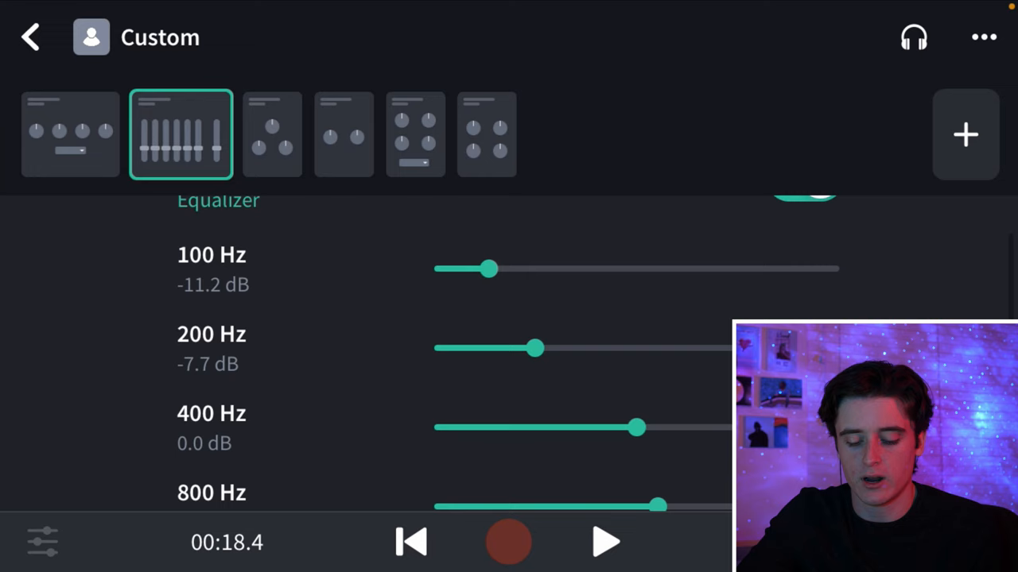
{"action": "scroll", "scroll_direction": "down", "scroll_amount": 3}
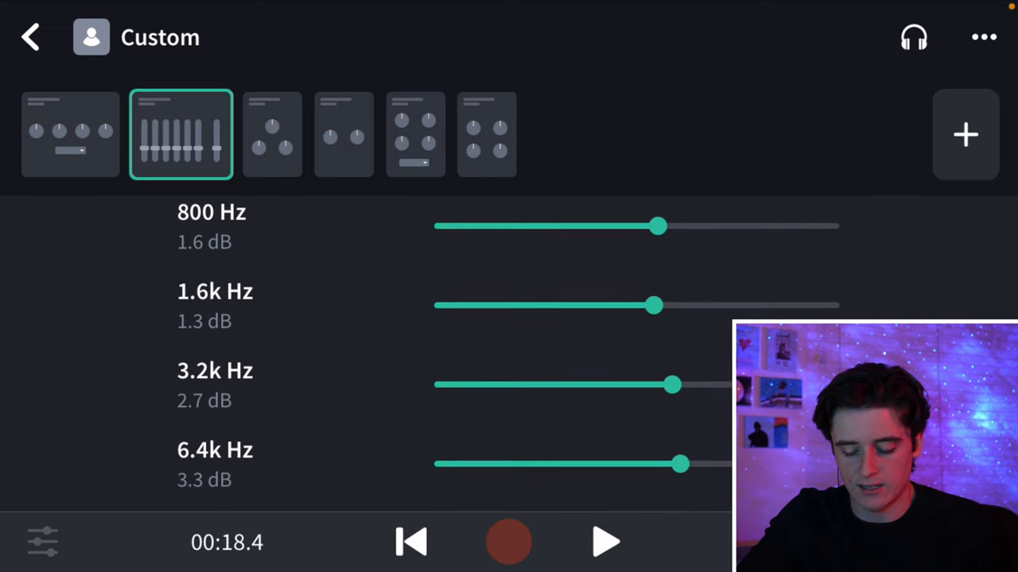
{"action": "left_click", "coordinate": [604, 542]}
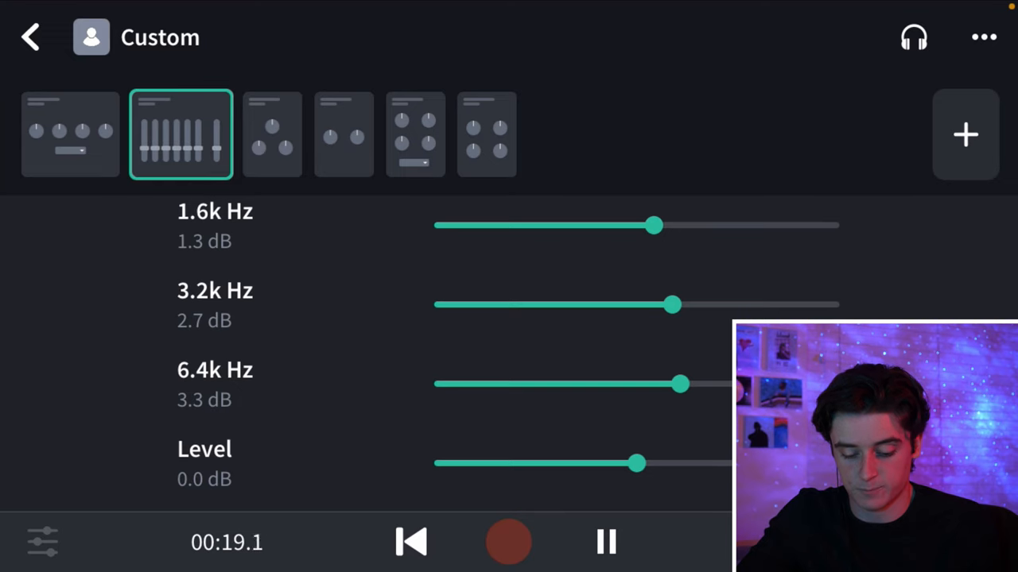
- Raise the BL 1176 compressor input to 8.3 dB and return to the tracks
{"action": "left_click", "coordinate": [70, 134]}
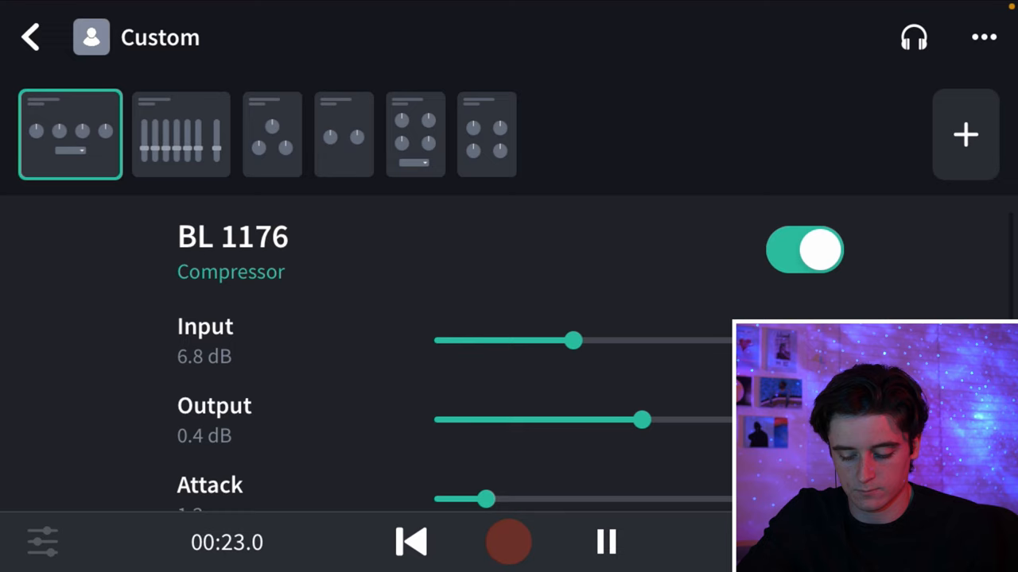
{"action": "left_click_drag", "start_coordinate": [576, 341], "coordinate": [608, 347]}
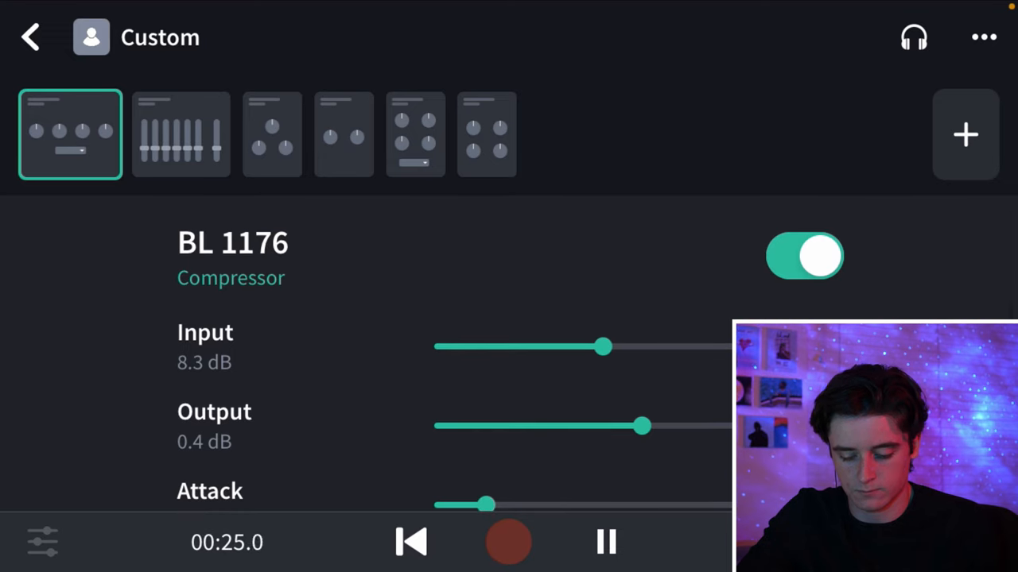
{"action": "left_click", "coordinate": [272, 134]}
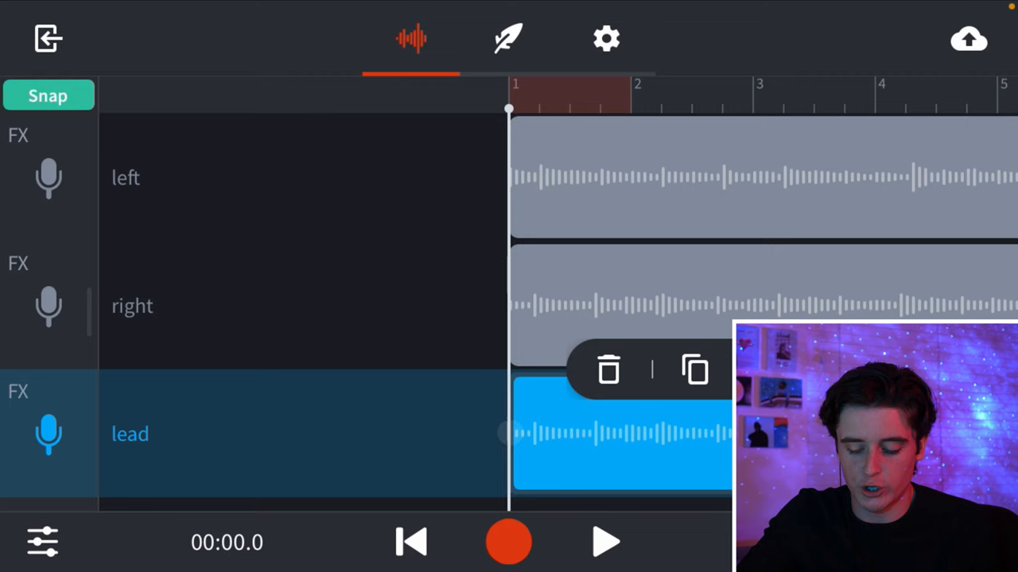
- Delete the lead track's recorded clip and show the mixer
{"action": "left_click", "coordinate": [608, 369]}
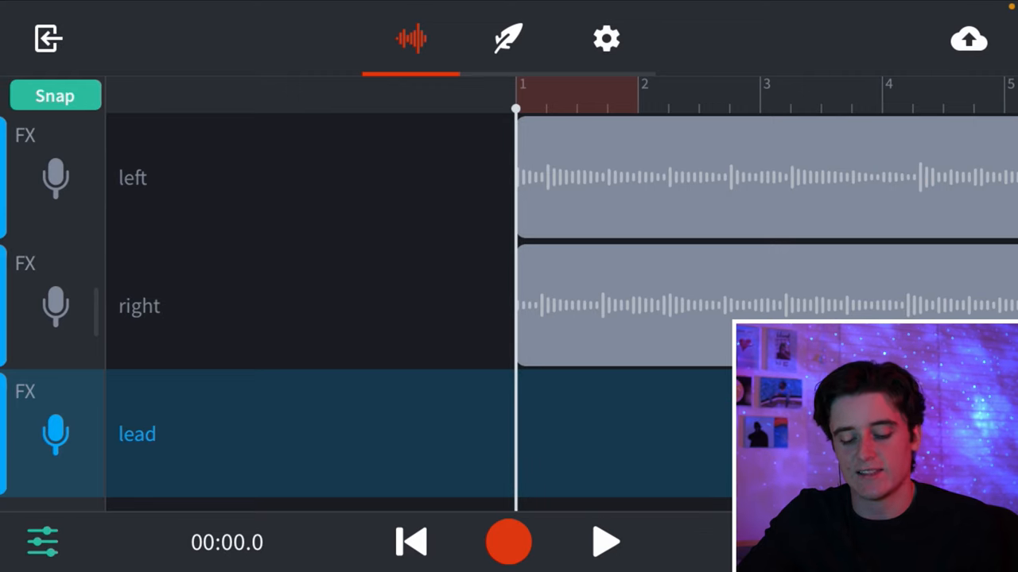
{"action": "left_click", "coordinate": [41, 540]}
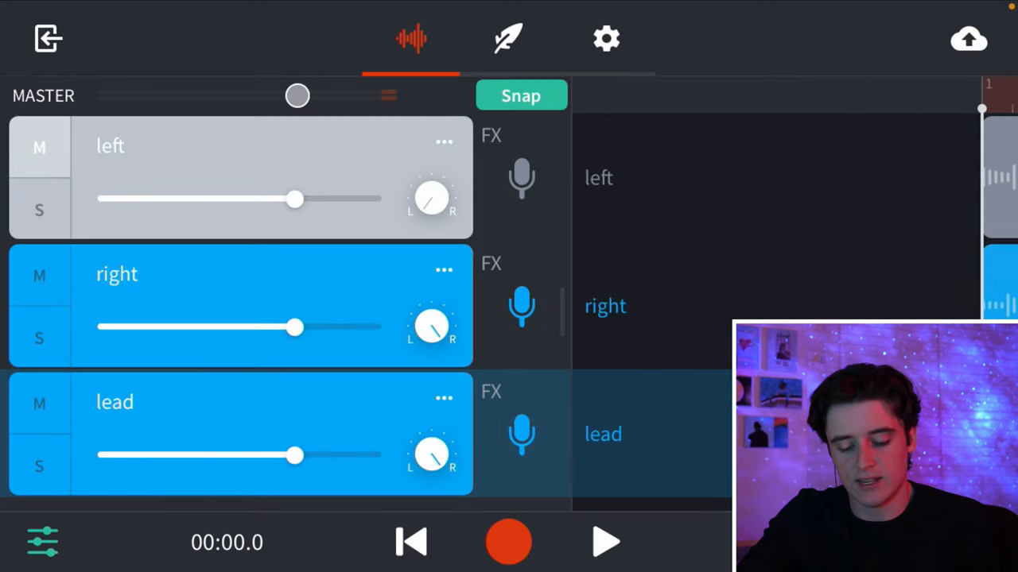